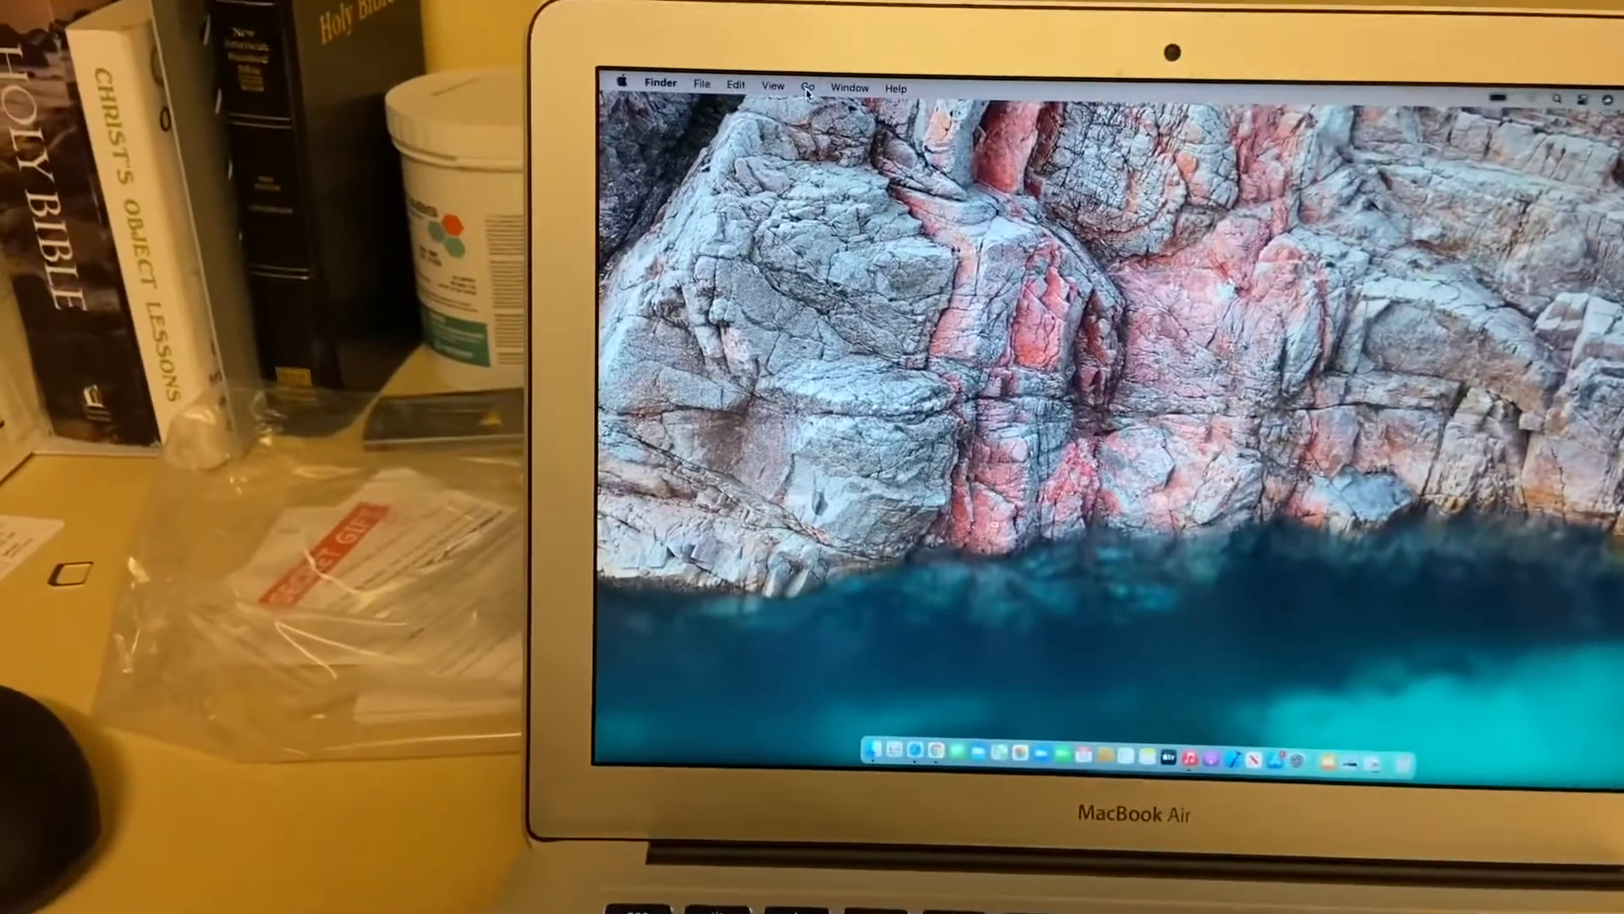
Open the Utilities folder from Finder's Go menu.
click(811, 85)
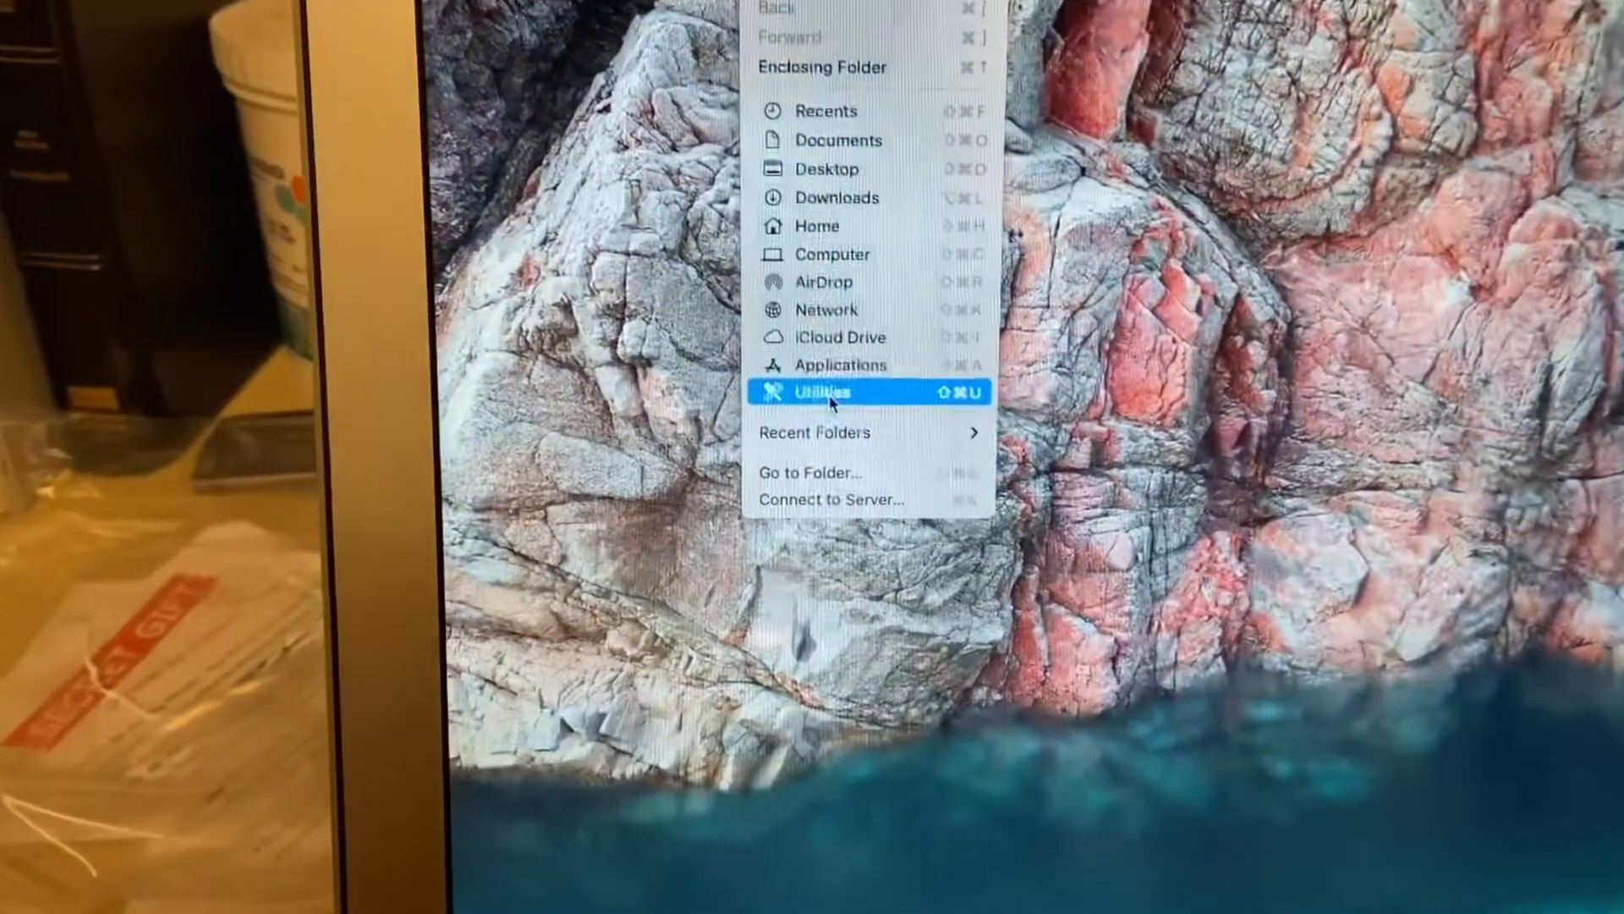
click(824, 392)
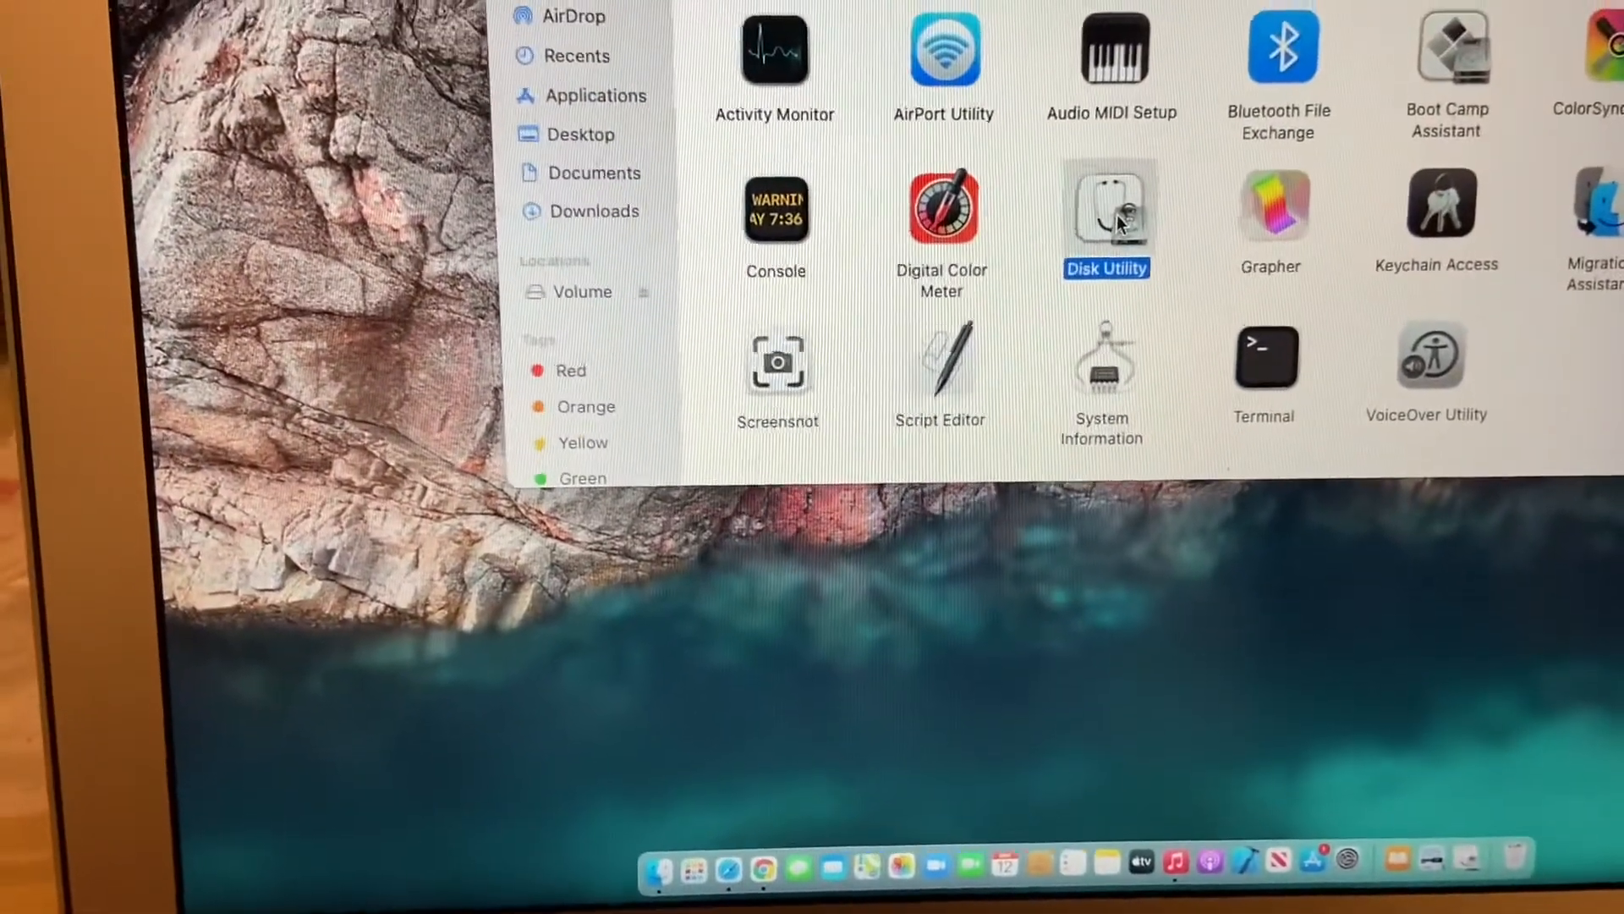
Launch Disk Utility and view the external USB Volume: 15.04 GB, Mac OS Extended.
double_click(1107, 213)
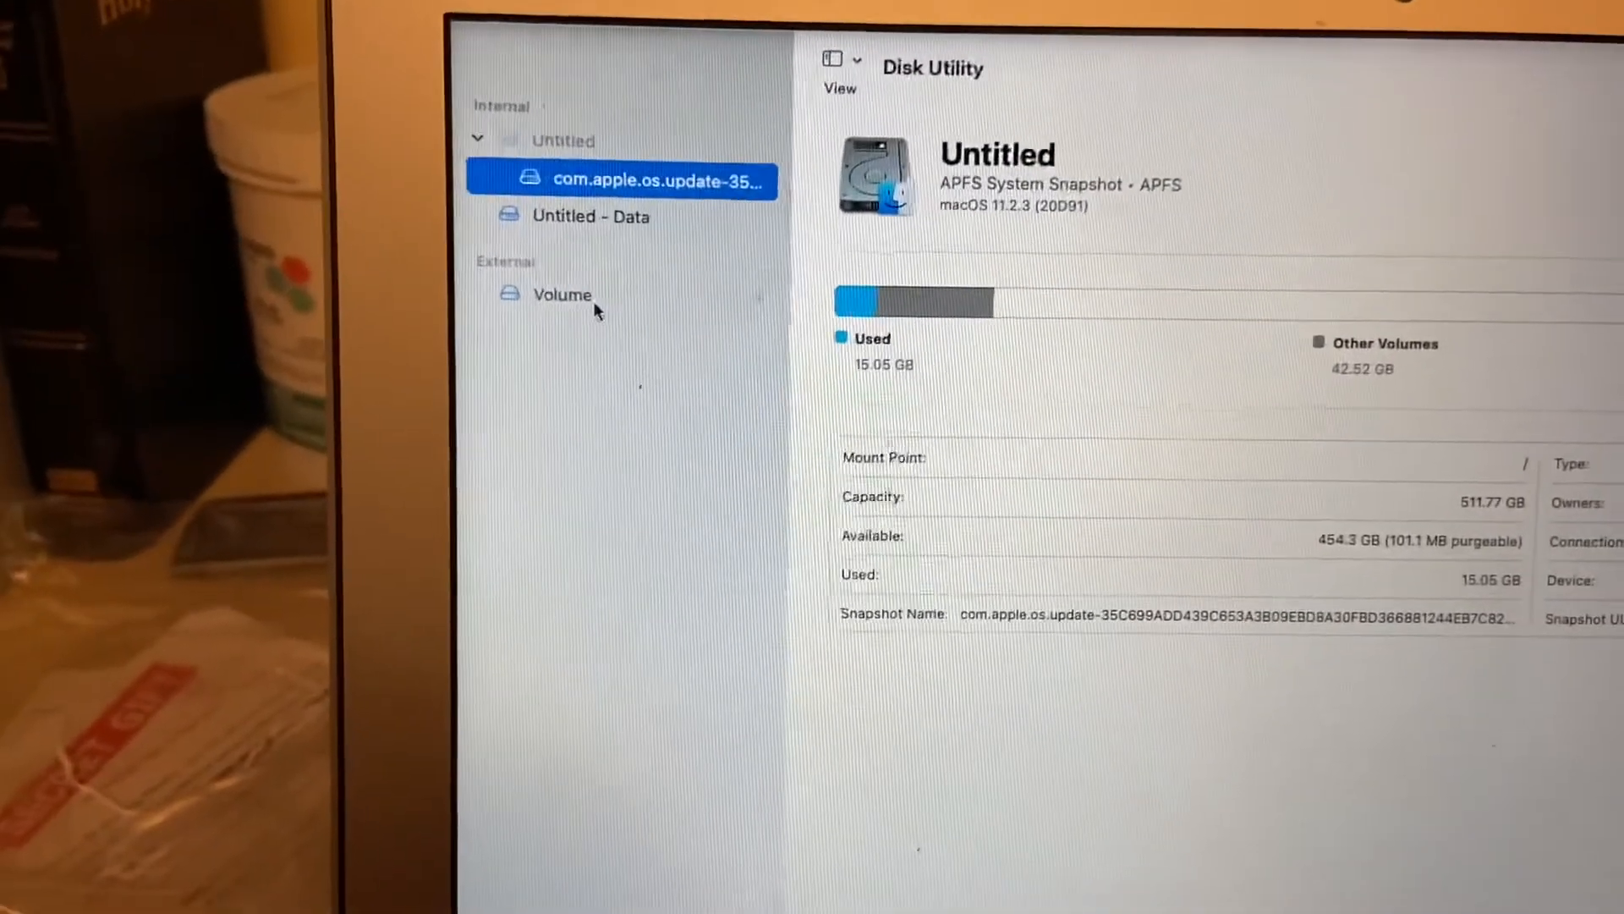
click(562, 294)
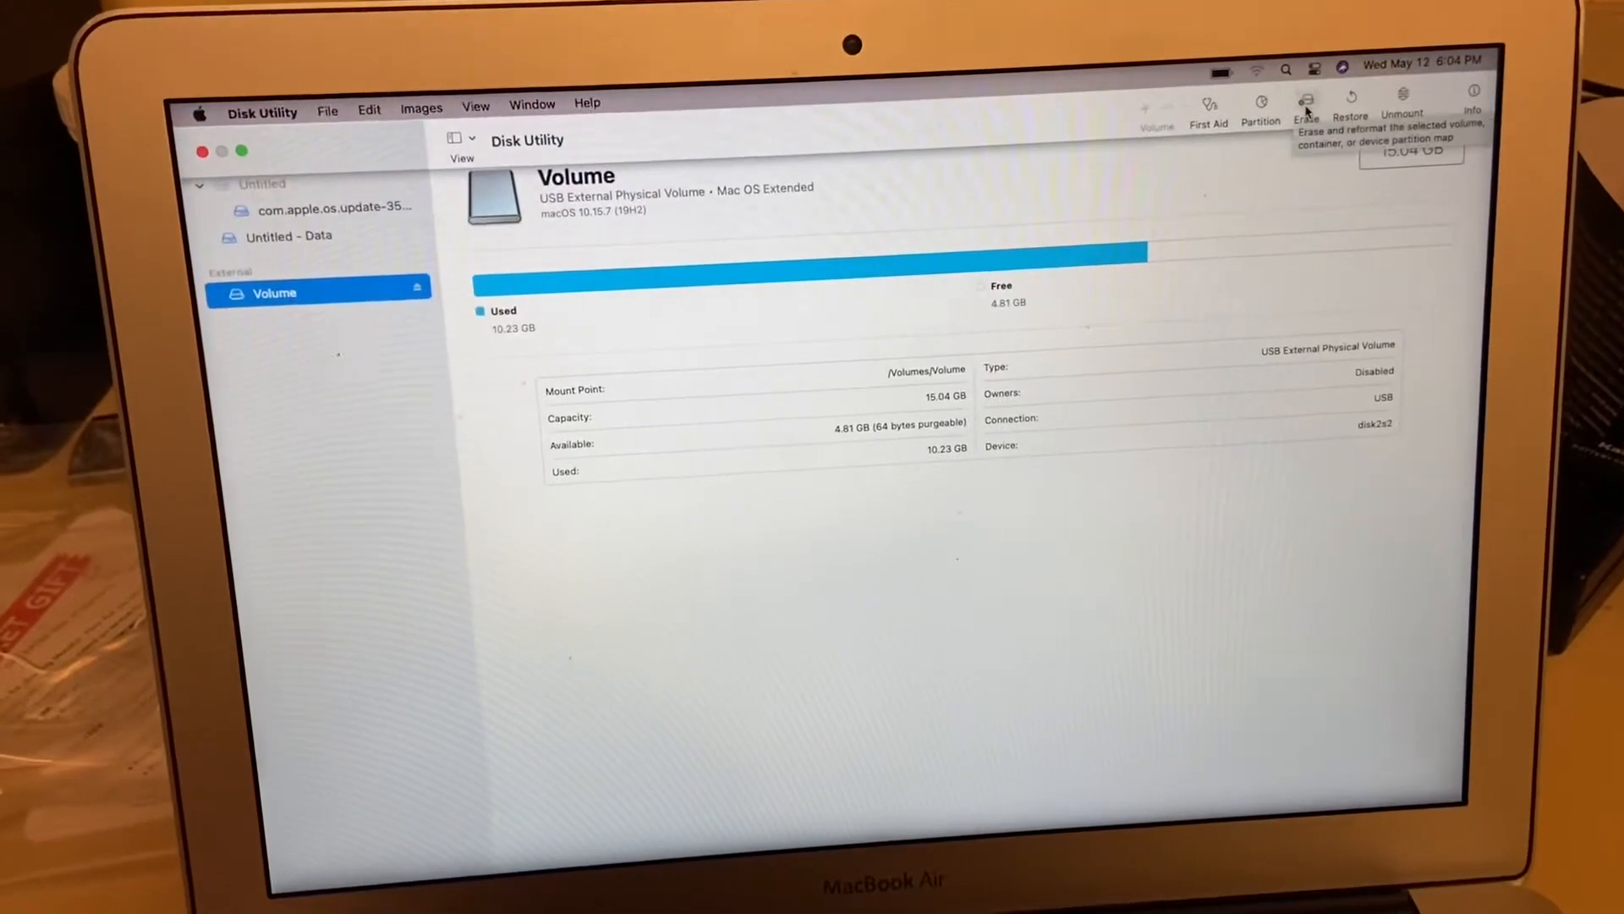
Erase the external drive as 'Volume' in Mac OS Extended (Journaled) format.
click(1306, 104)
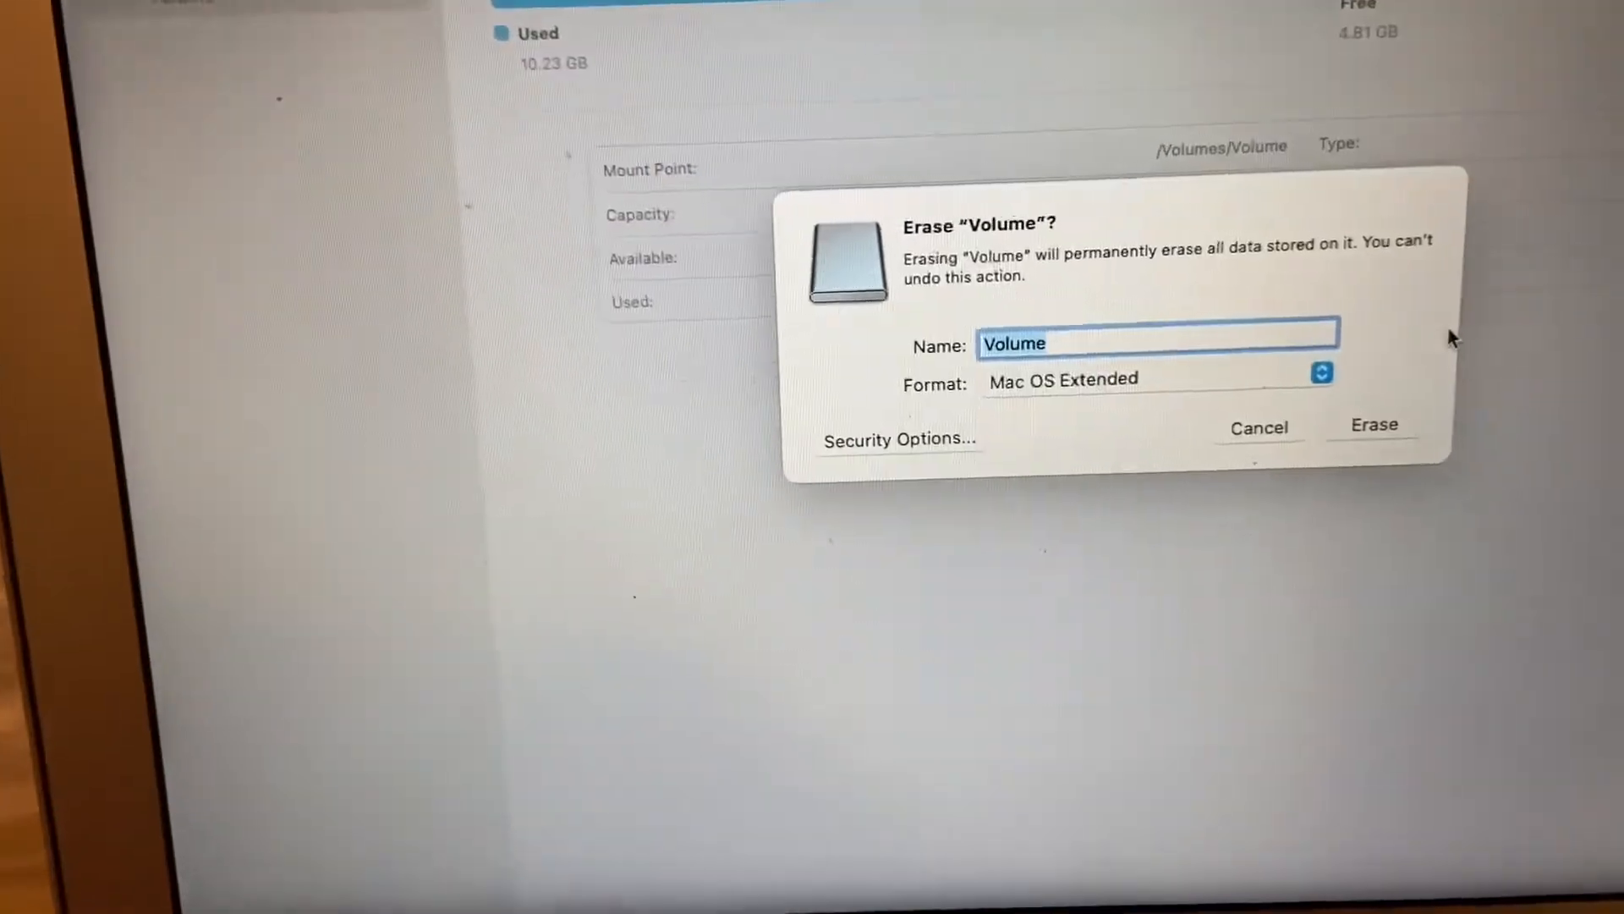
click(1321, 374)
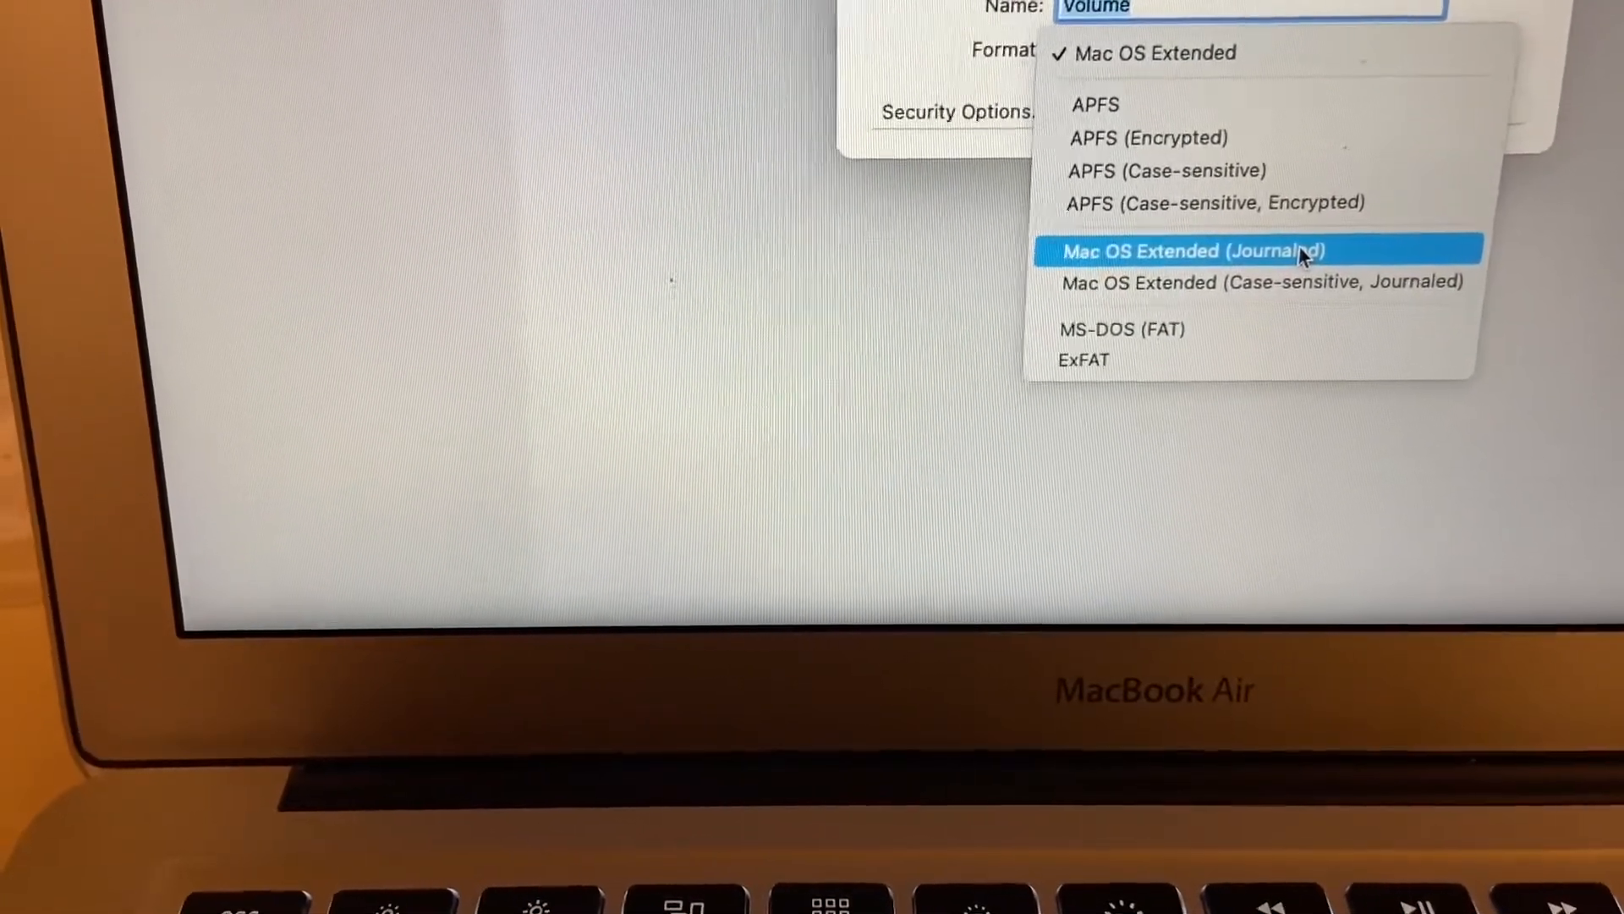
click(1198, 251)
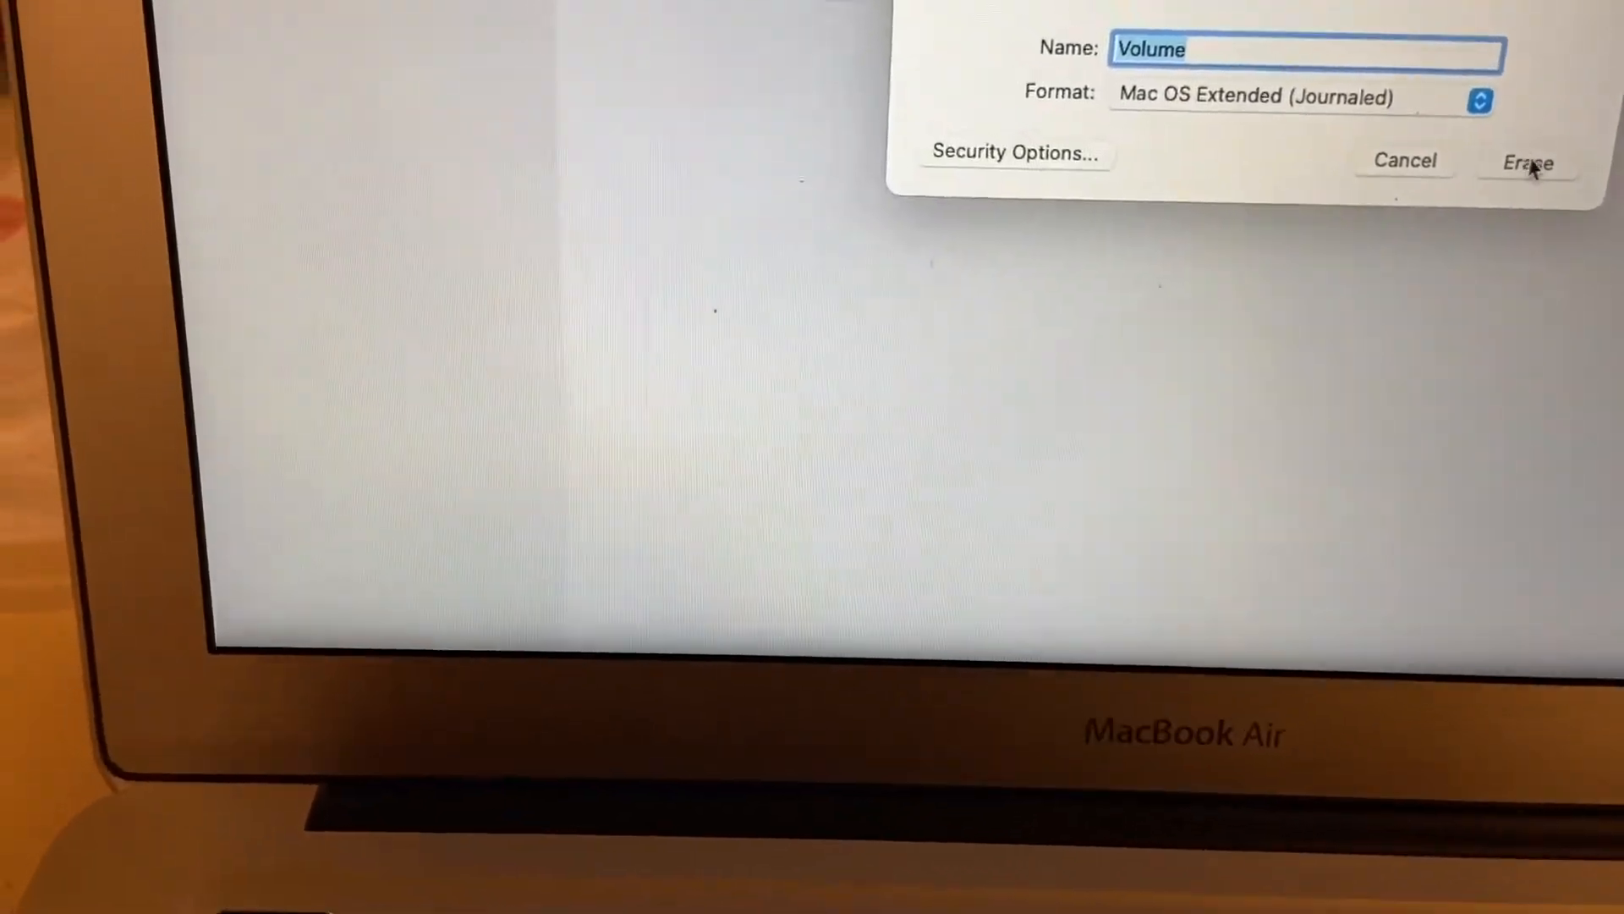
click(1528, 162)
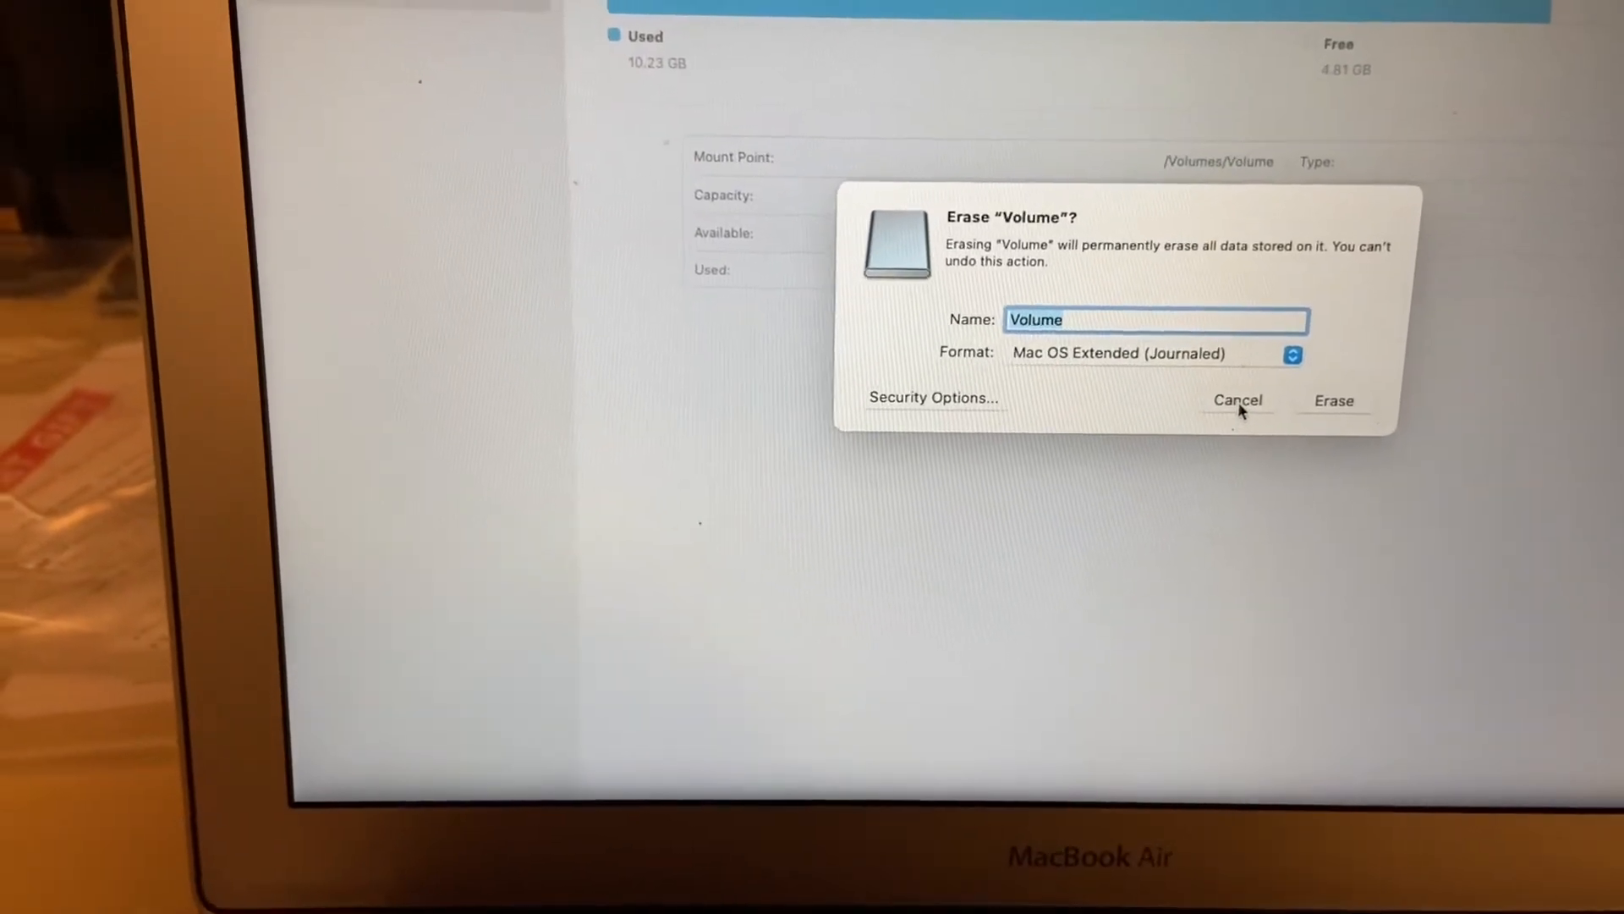
click(1238, 400)
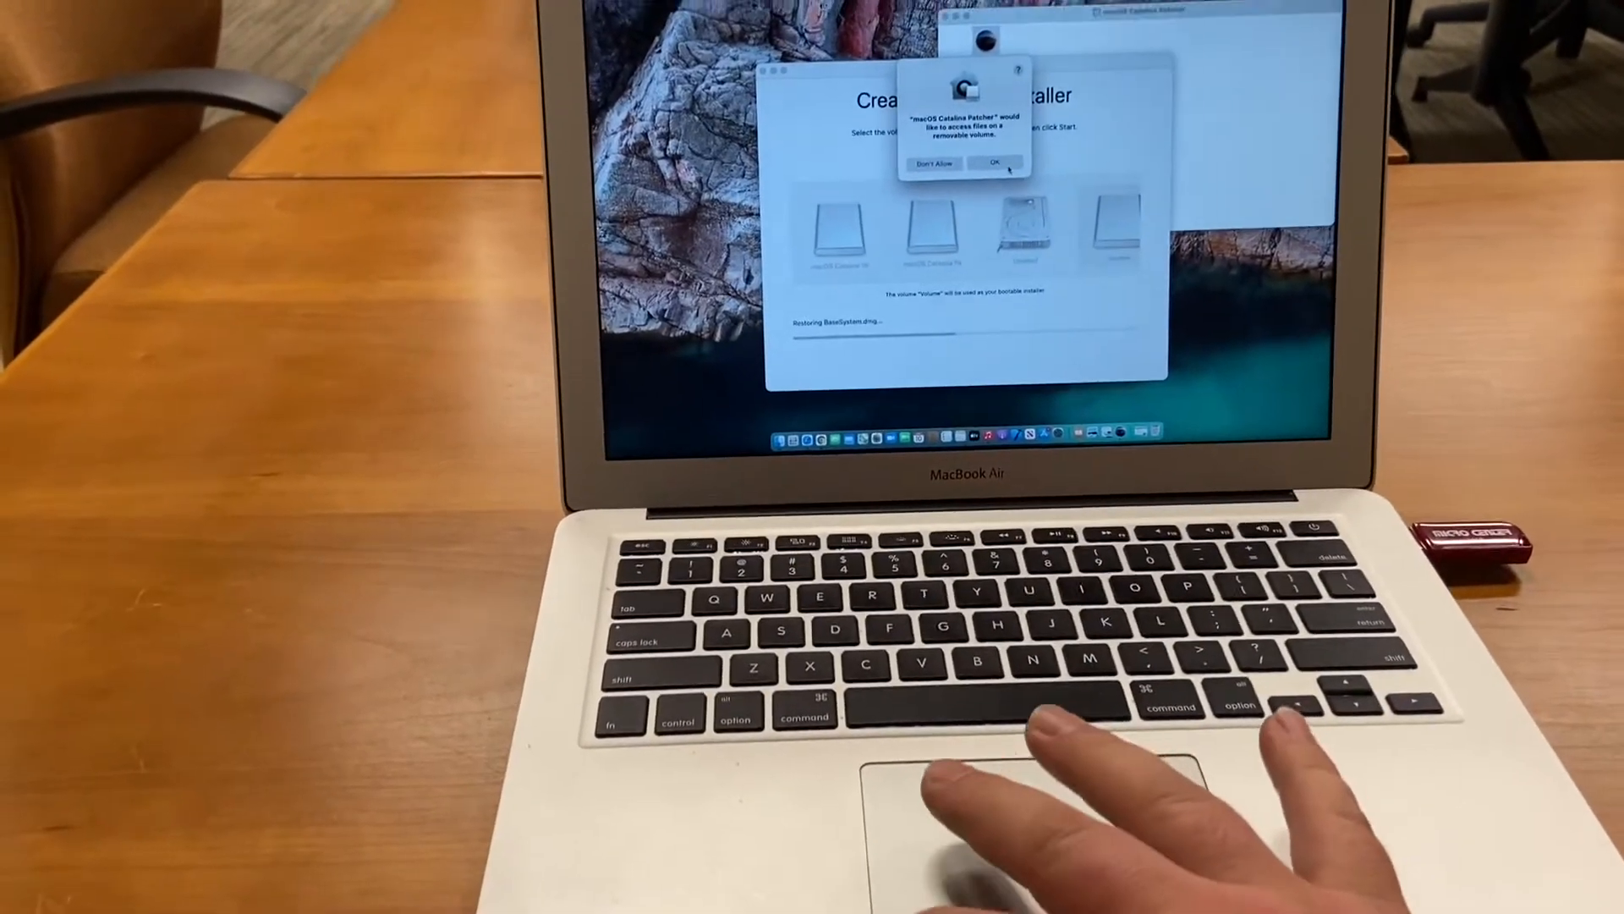
Allow the Catalina Patcher to access the removable volume.
click(997, 162)
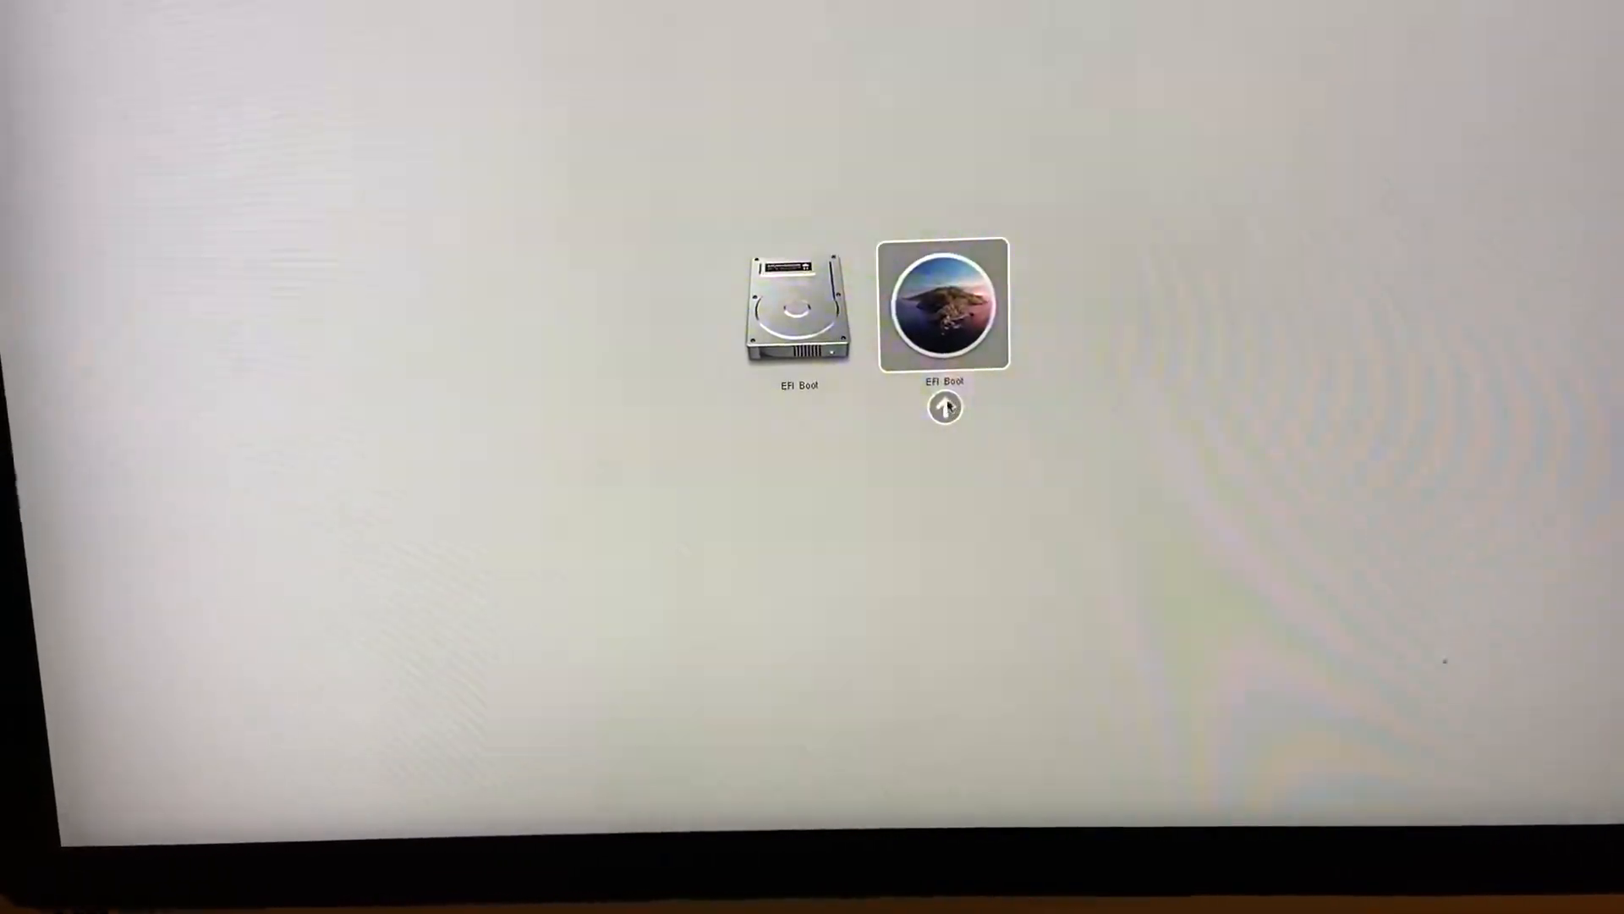
Boot from the Catalina installer's EFI Boot disk in Startup Manager.
click(944, 304)
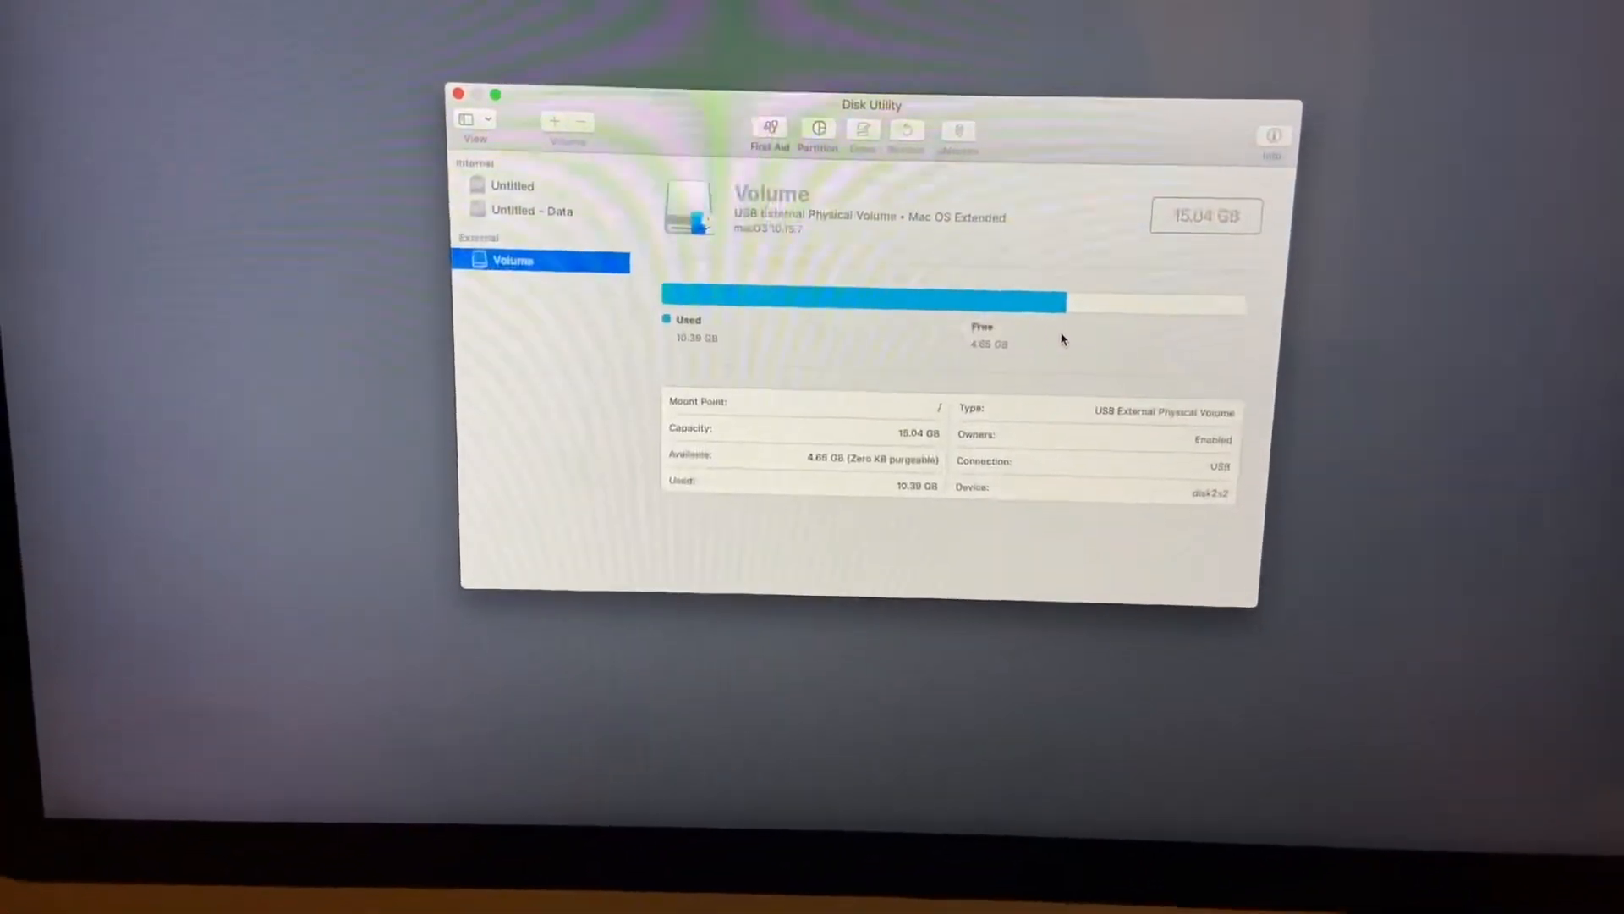
Select the internal 1 TB APFS 'Untitled' volume in the sidebar.
click(515, 139)
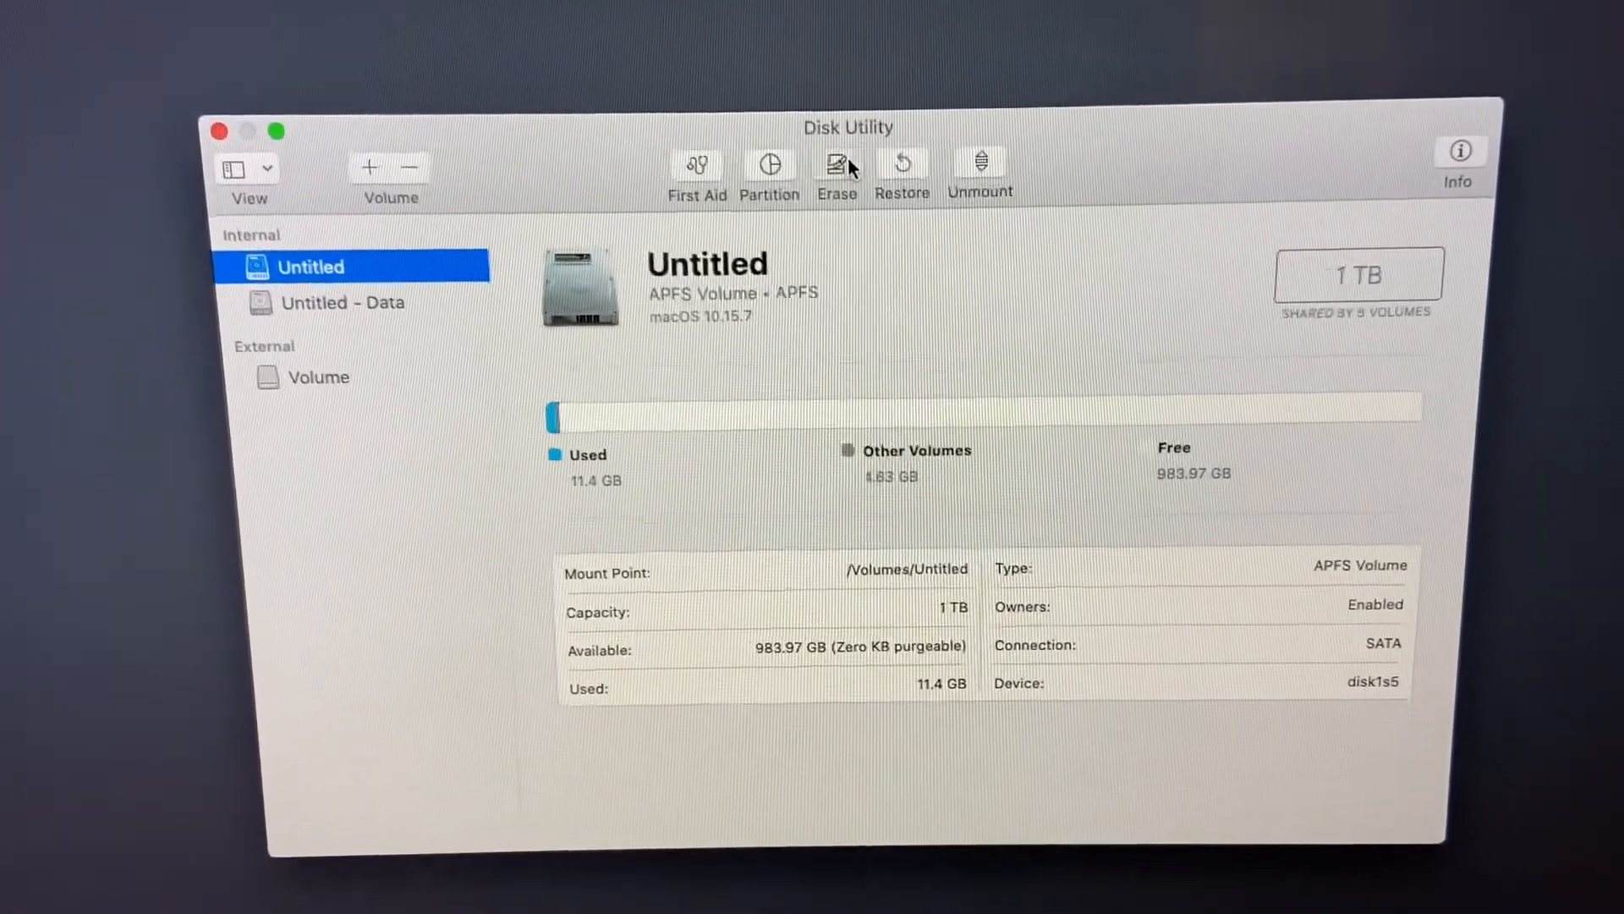
Dismiss the erase prompt for 'Untitled' and quit Disk Utility.
click(836, 166)
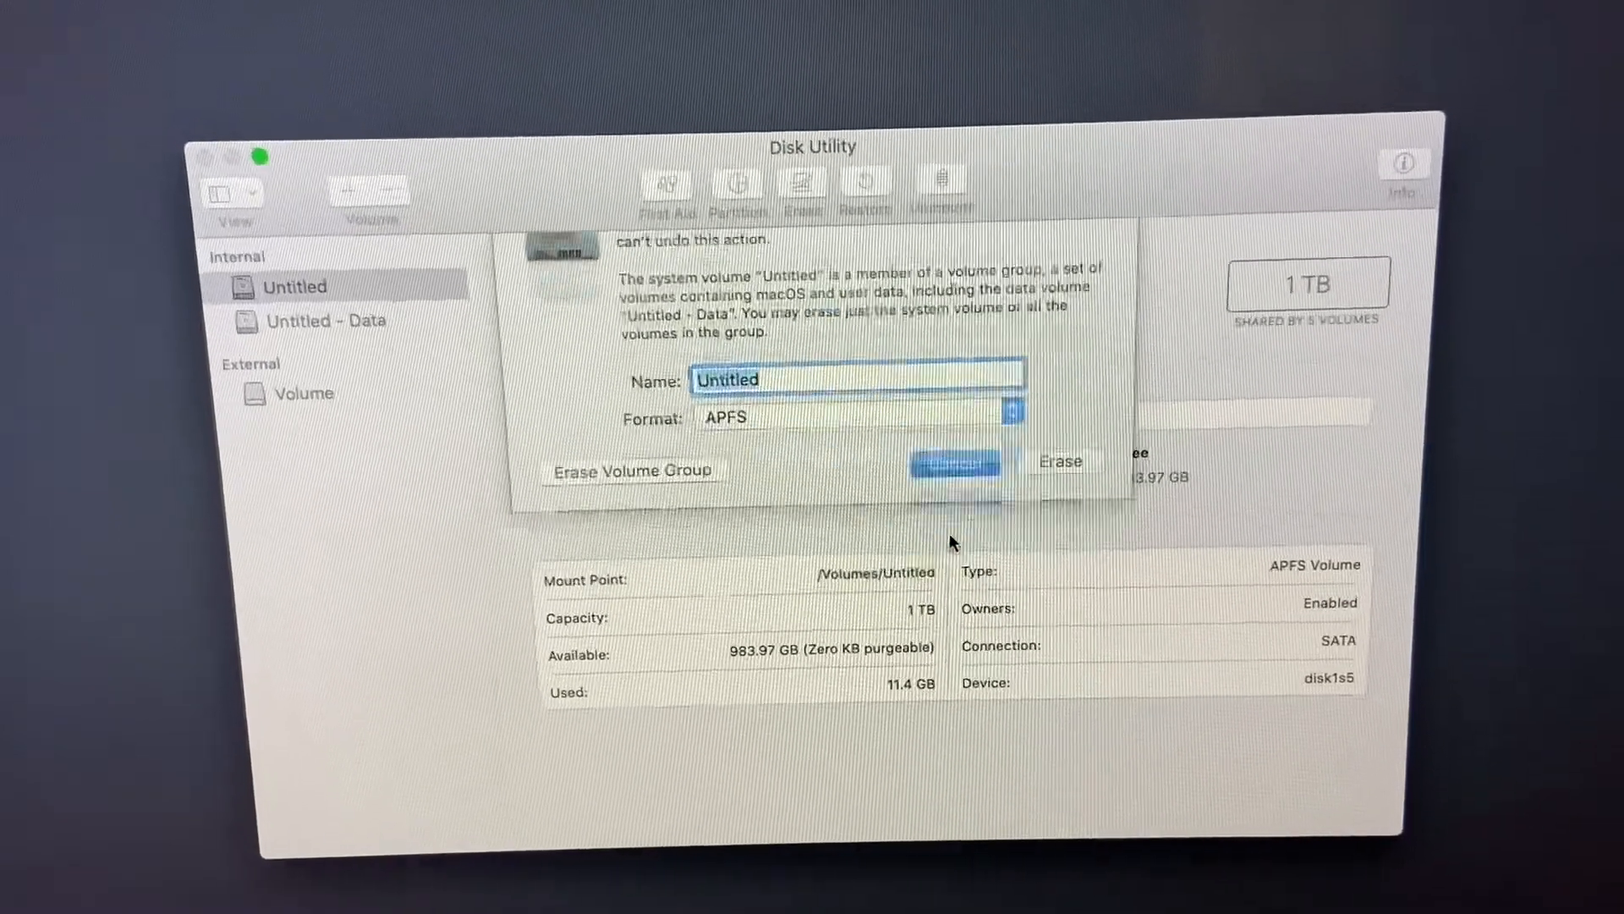
click(955, 461)
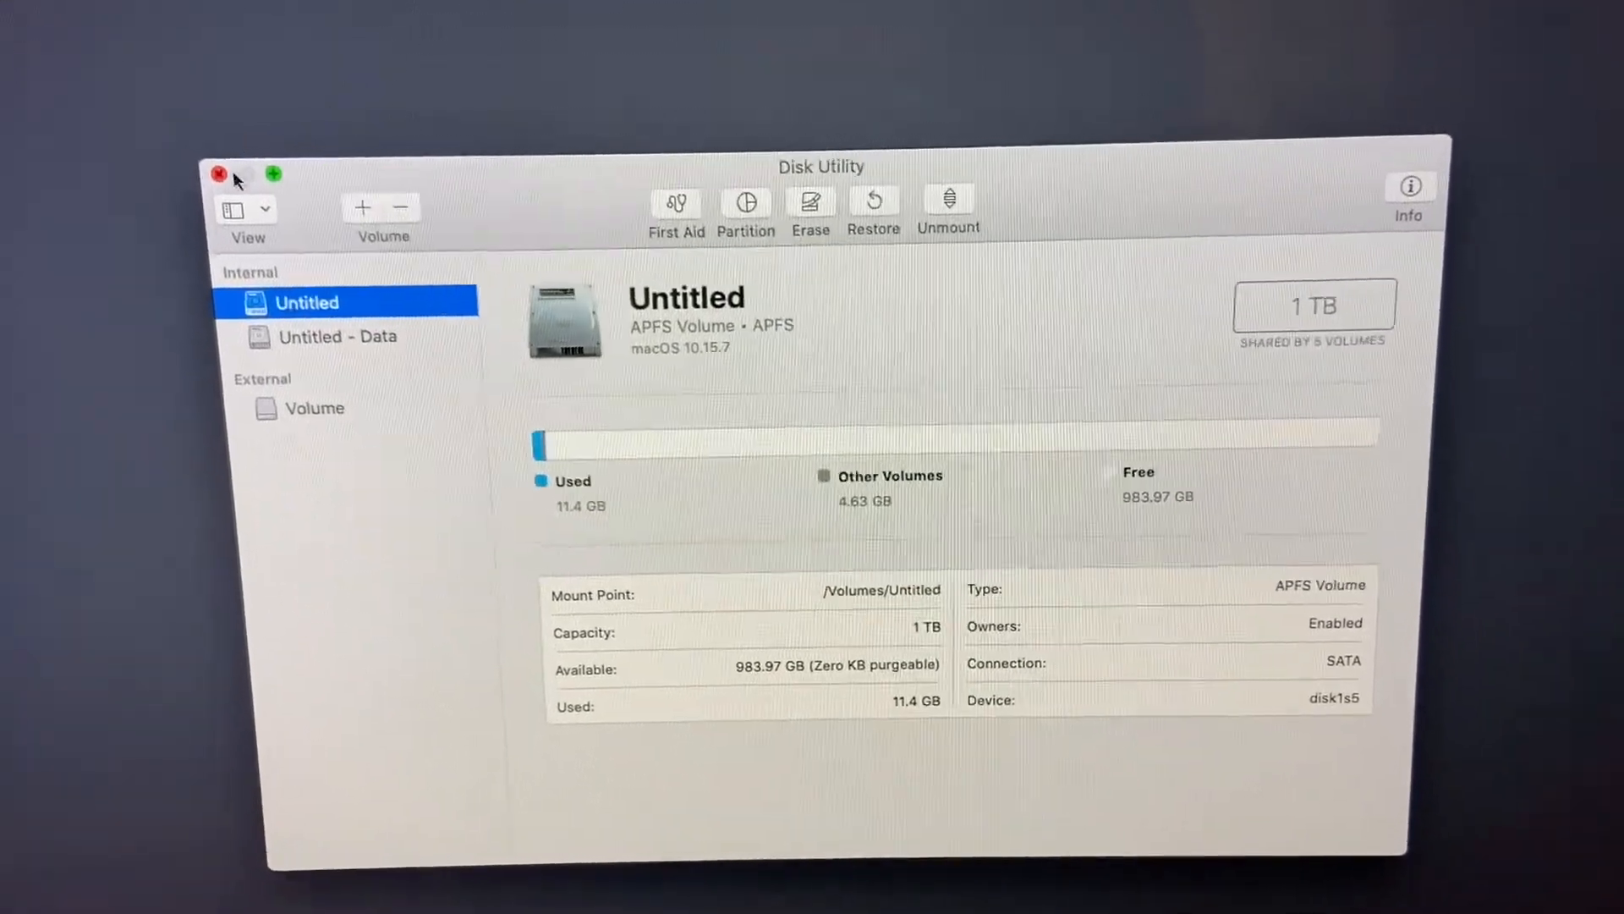
Choose Reinstall macOS and continue to the Catalina installer.
click(218, 173)
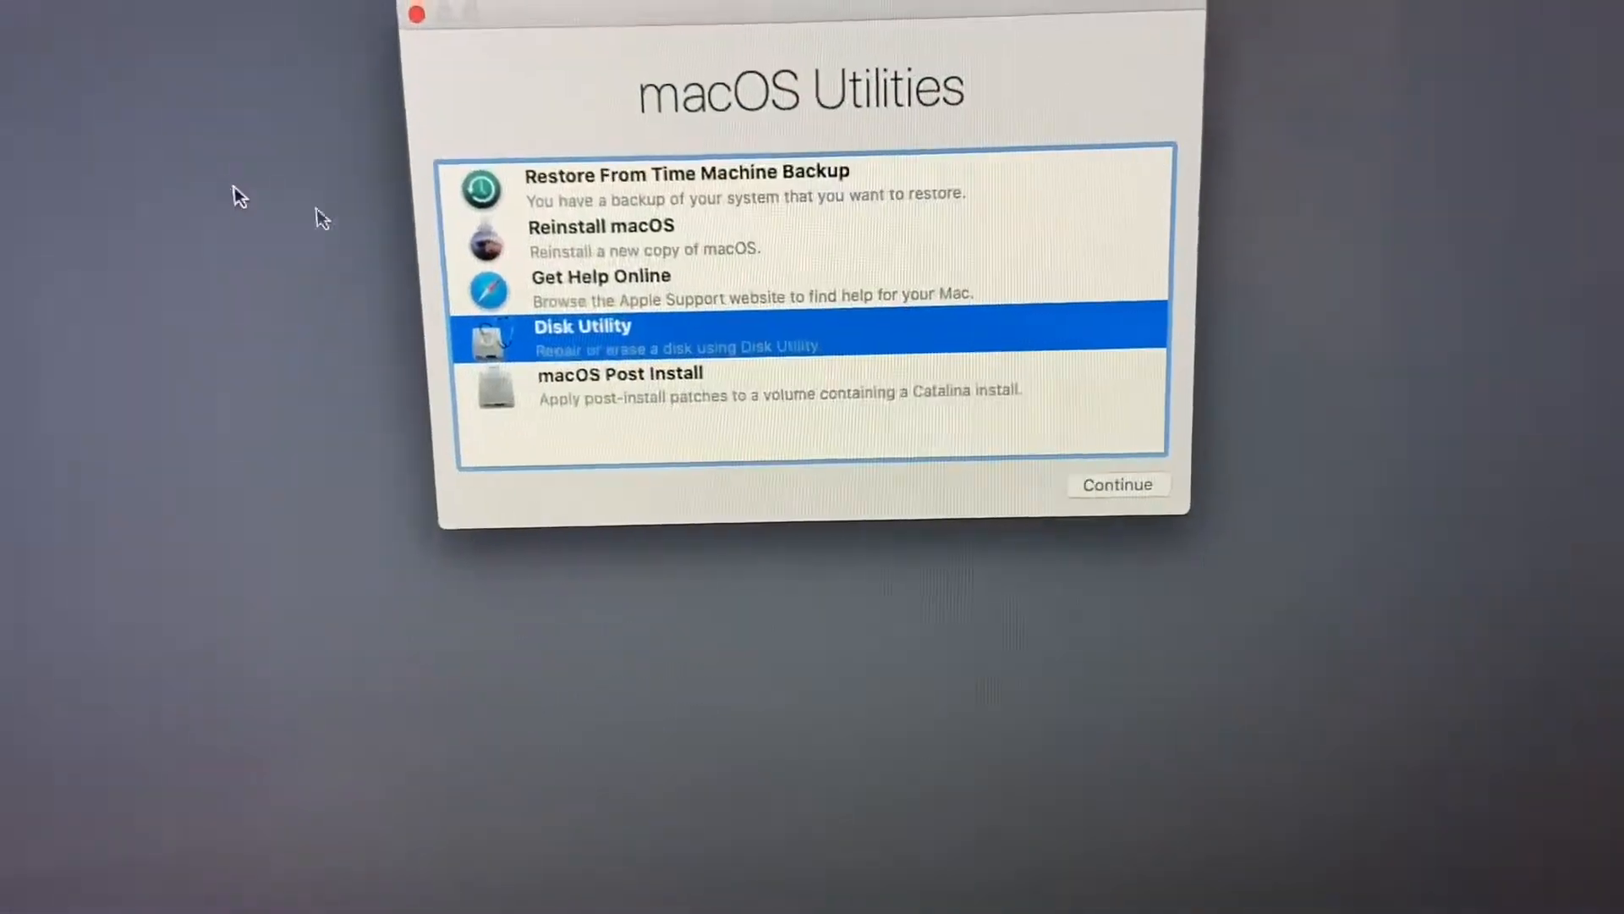
click(622, 233)
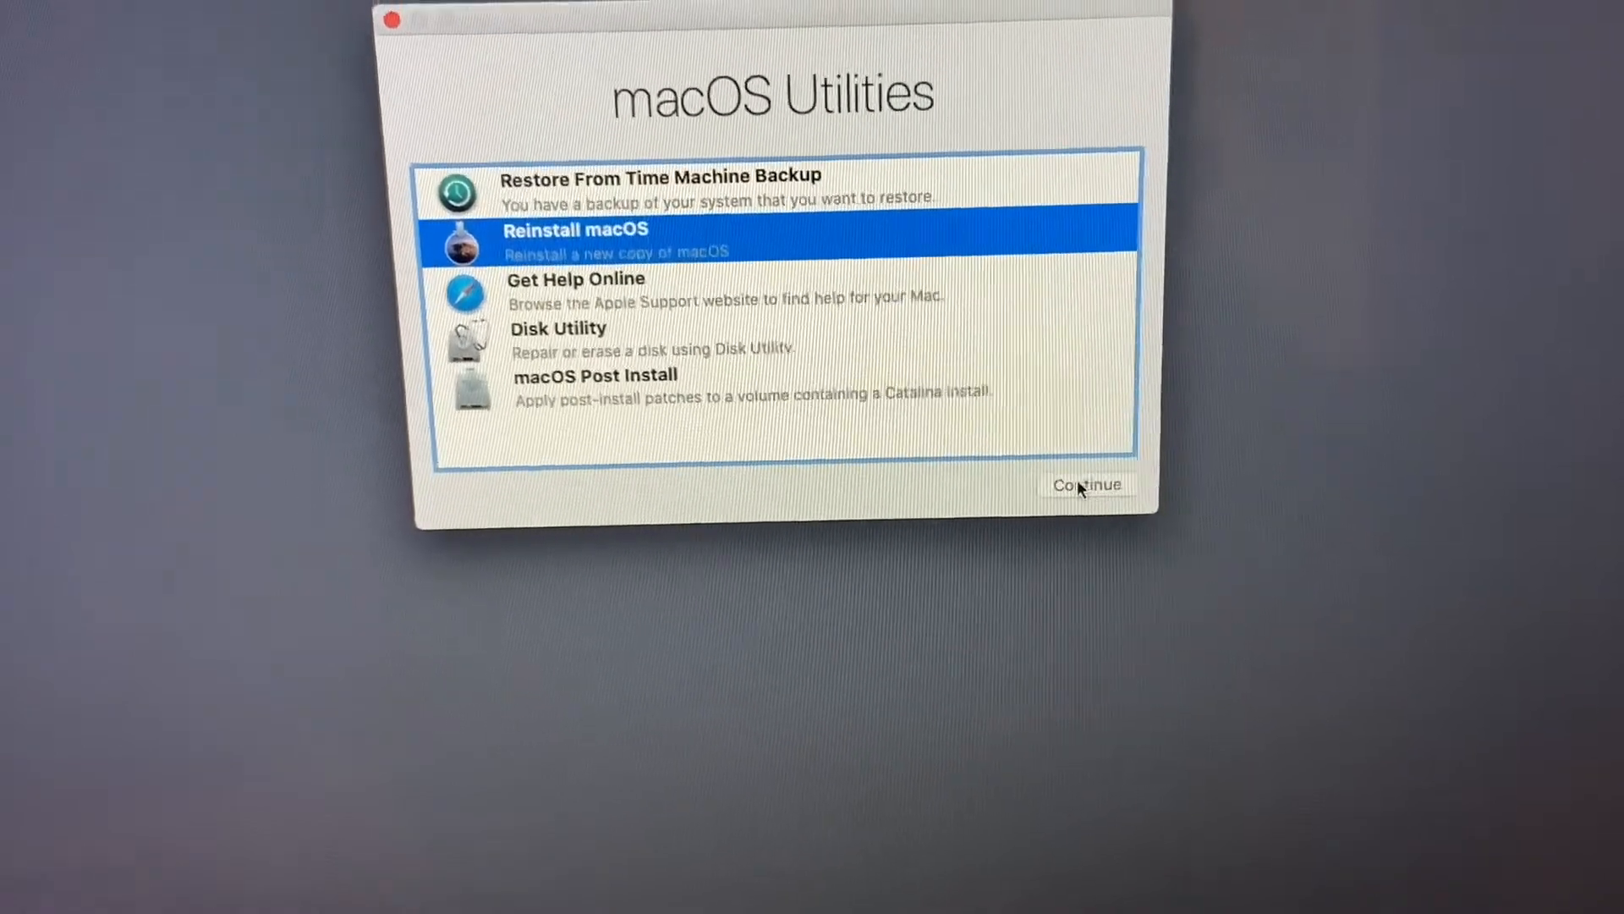
click(1086, 485)
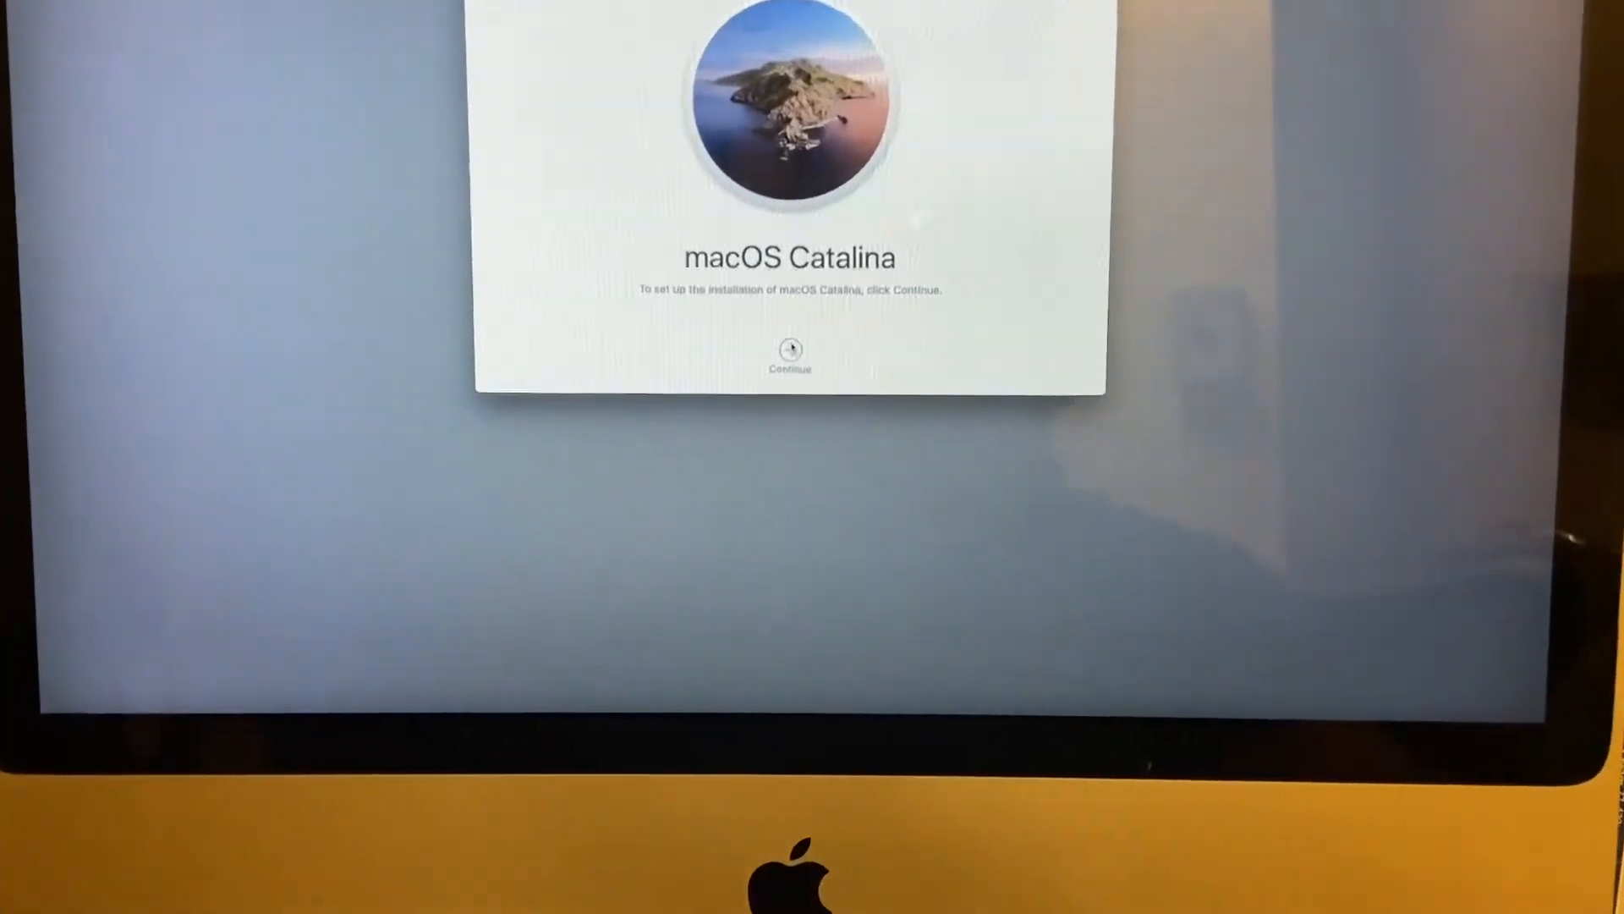
Accept the license and install Catalina onto the 'Untitled' disk.
click(790, 347)
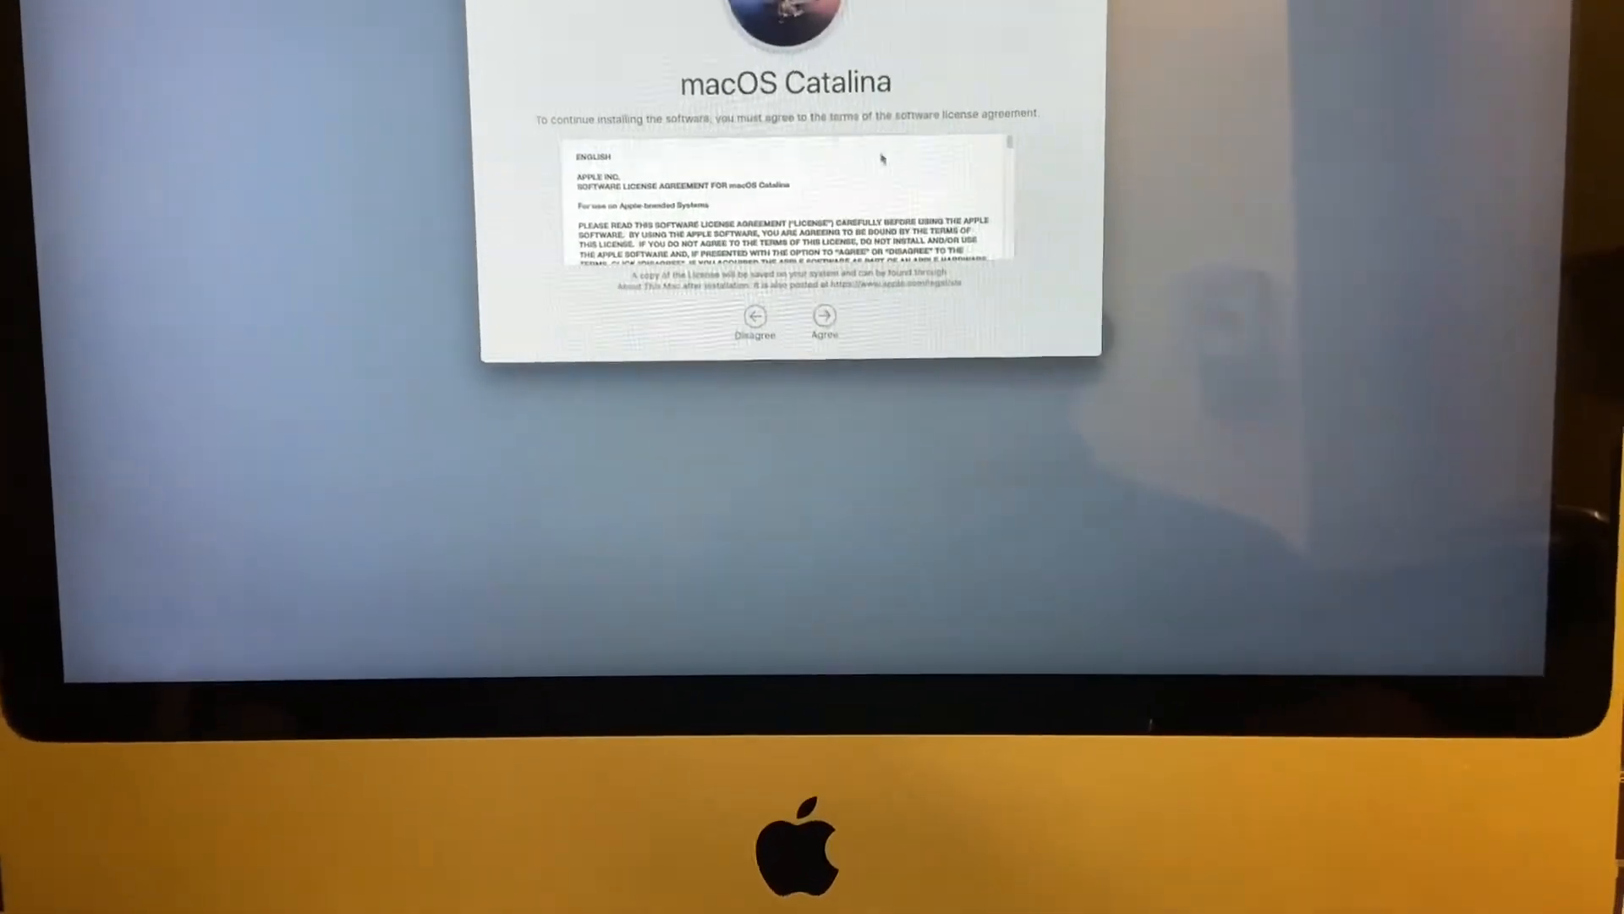
click(823, 316)
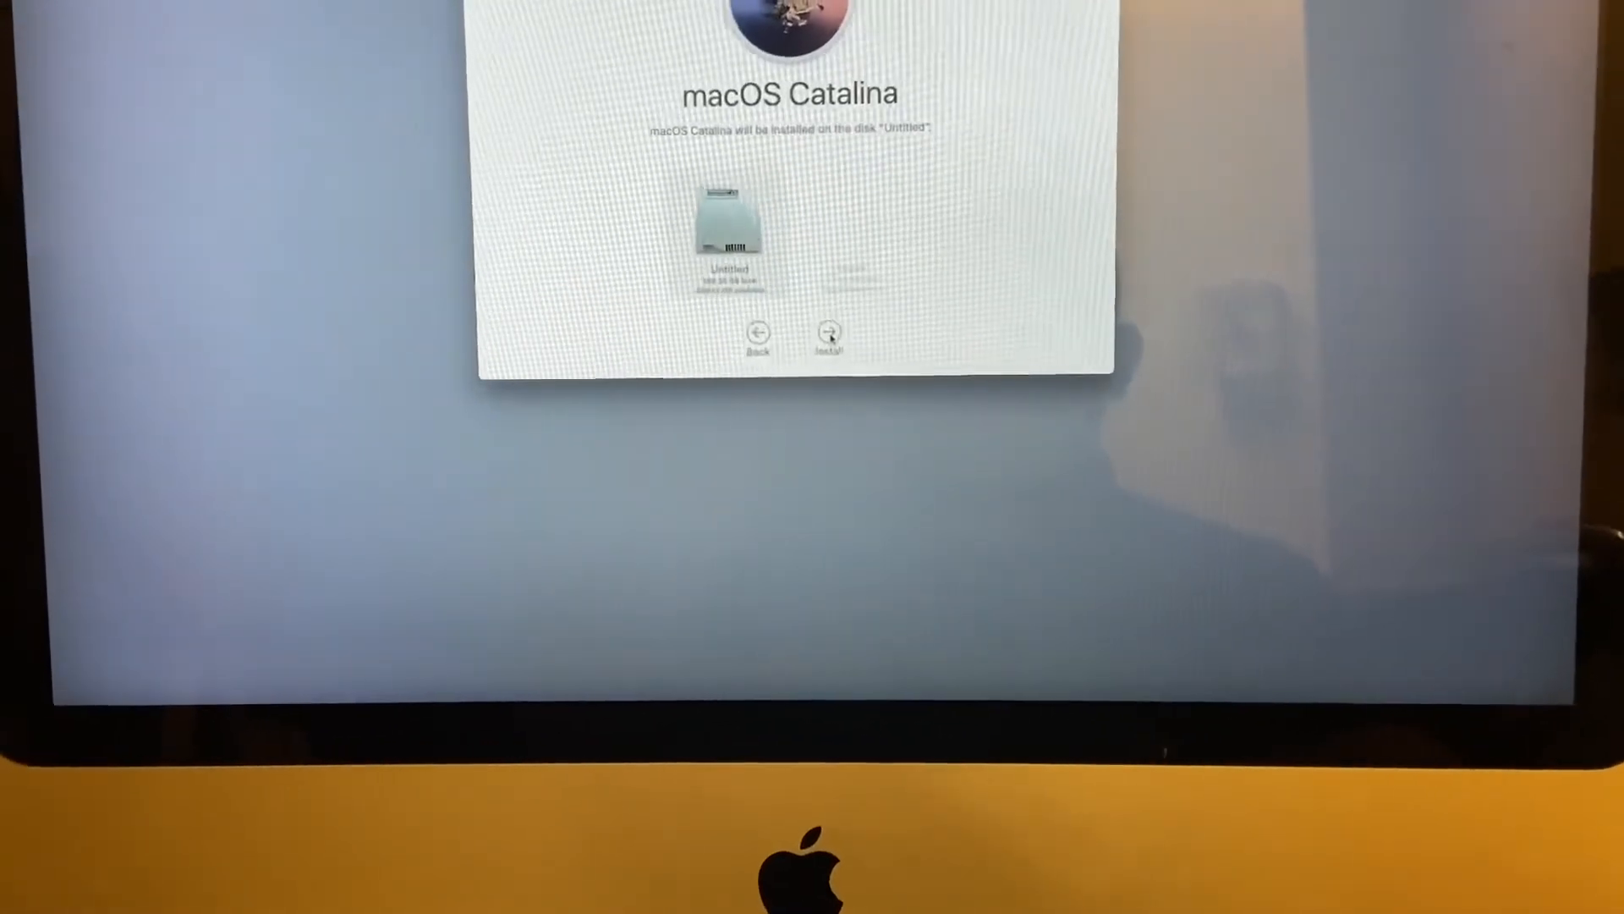
click(827, 334)
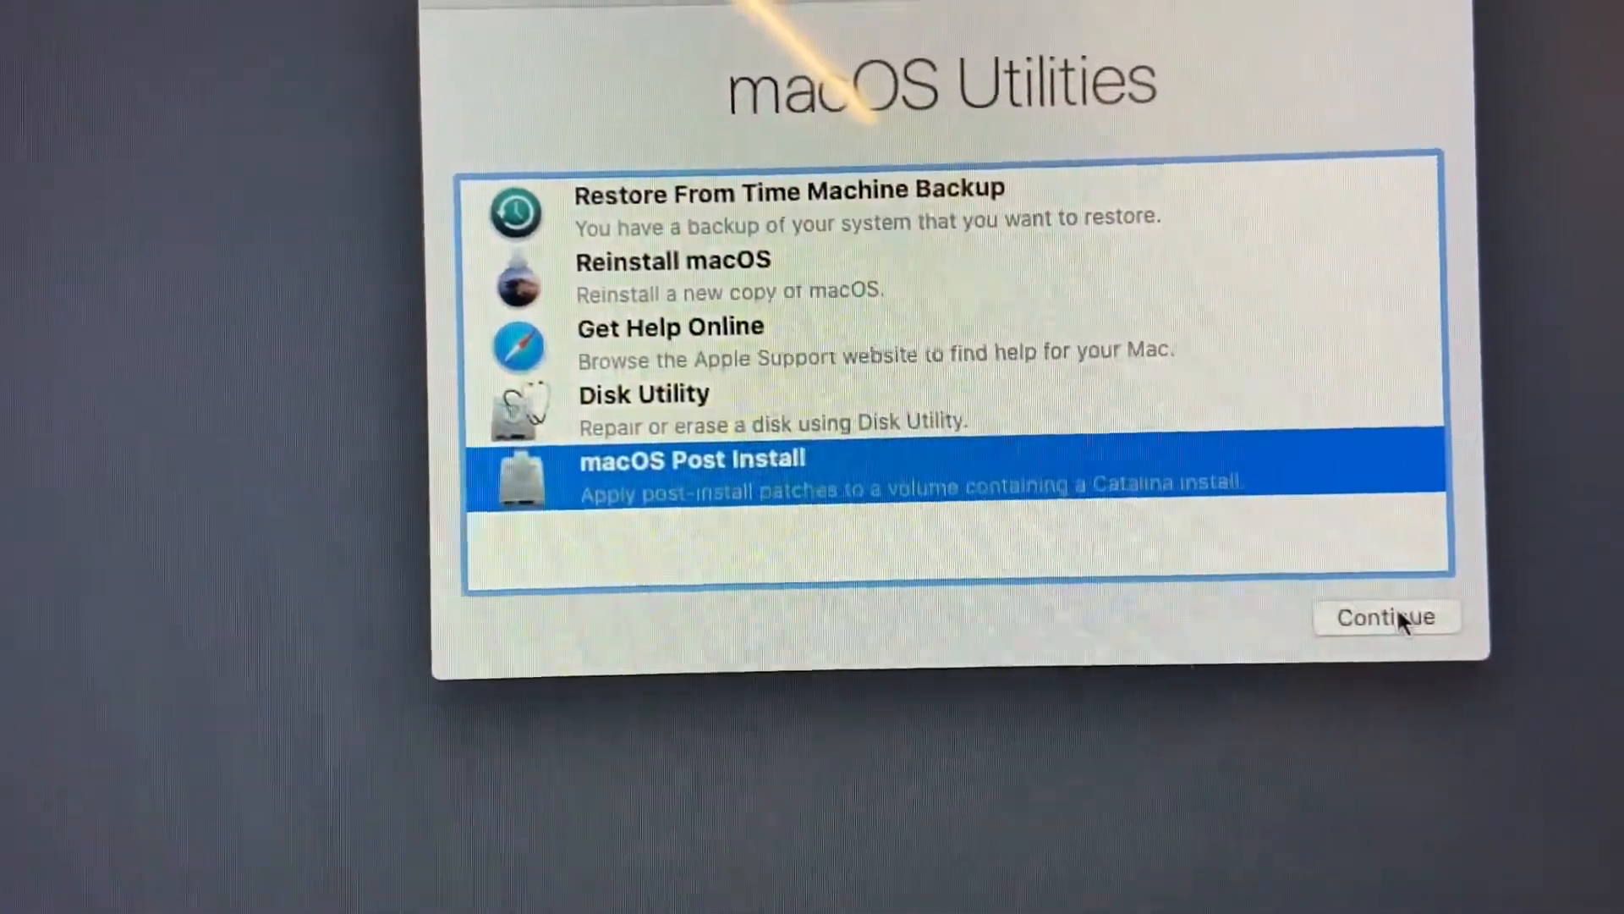
Launch macOS Post Install from the macOS Utilities list.
click(1386, 618)
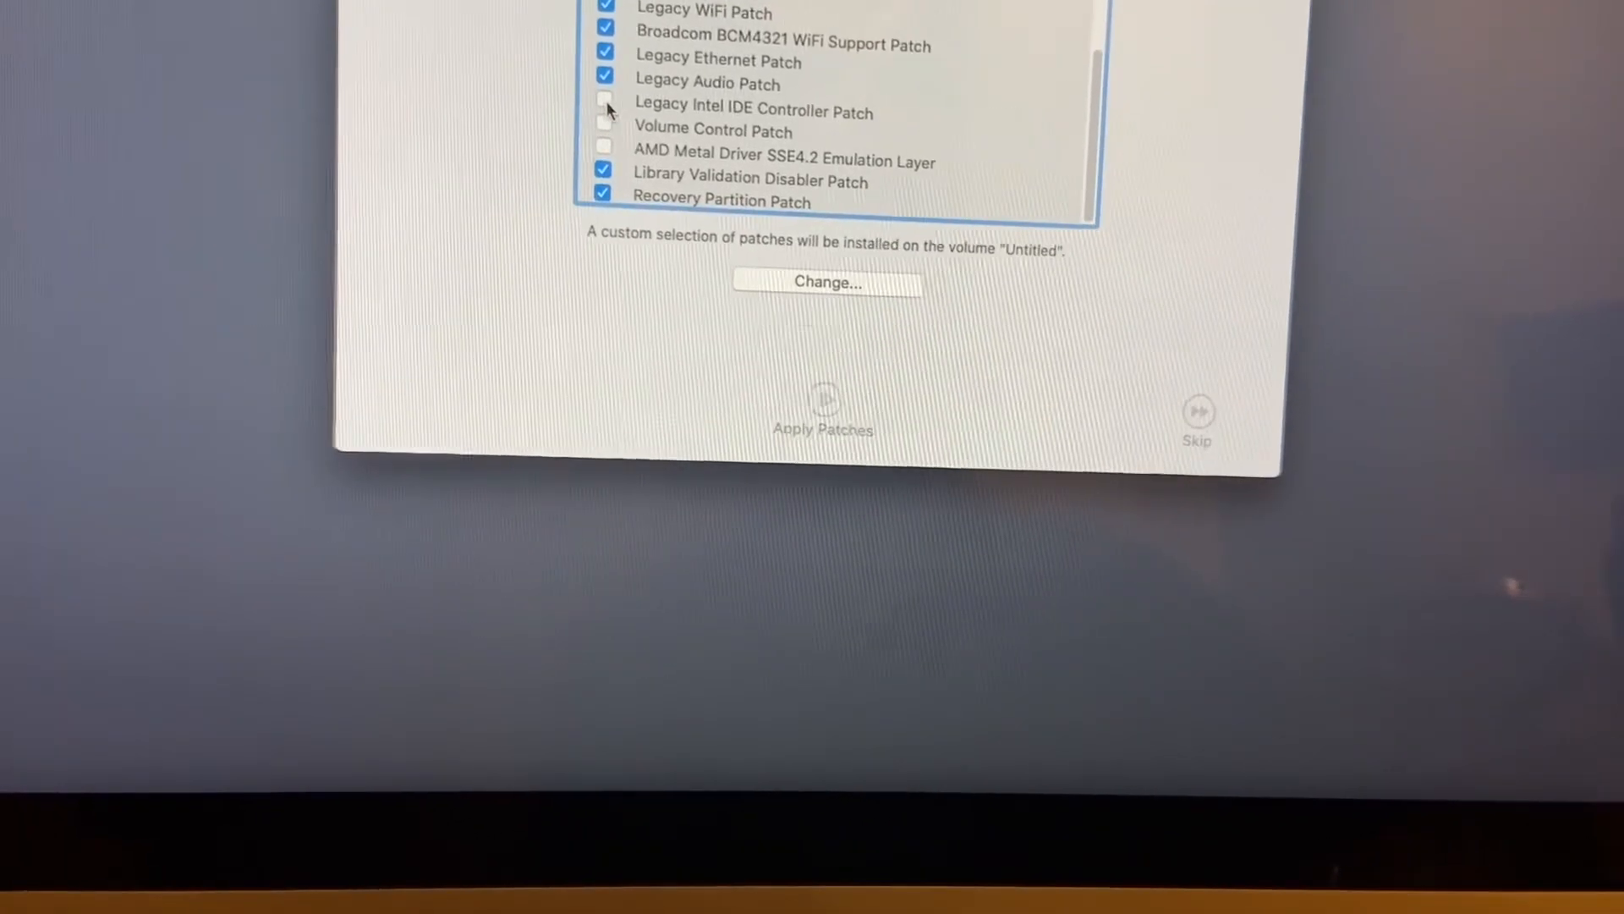
Add the Legacy Intel IDE Controller and Volume Control patches, then apply all patches to Untitled.
click(605, 112)
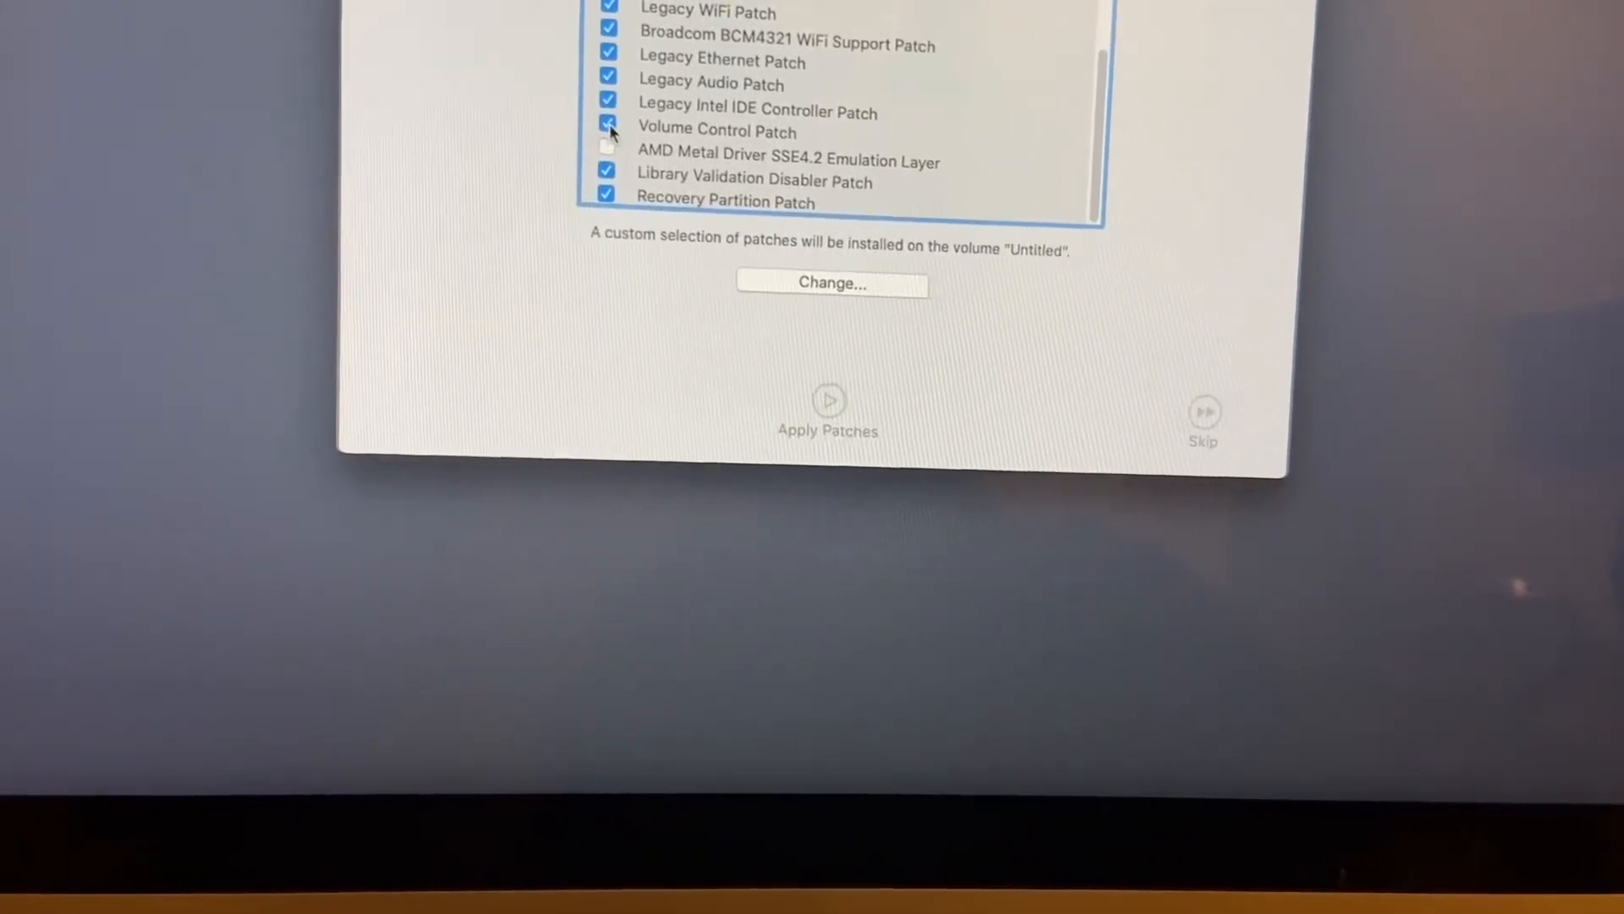
click(608, 144)
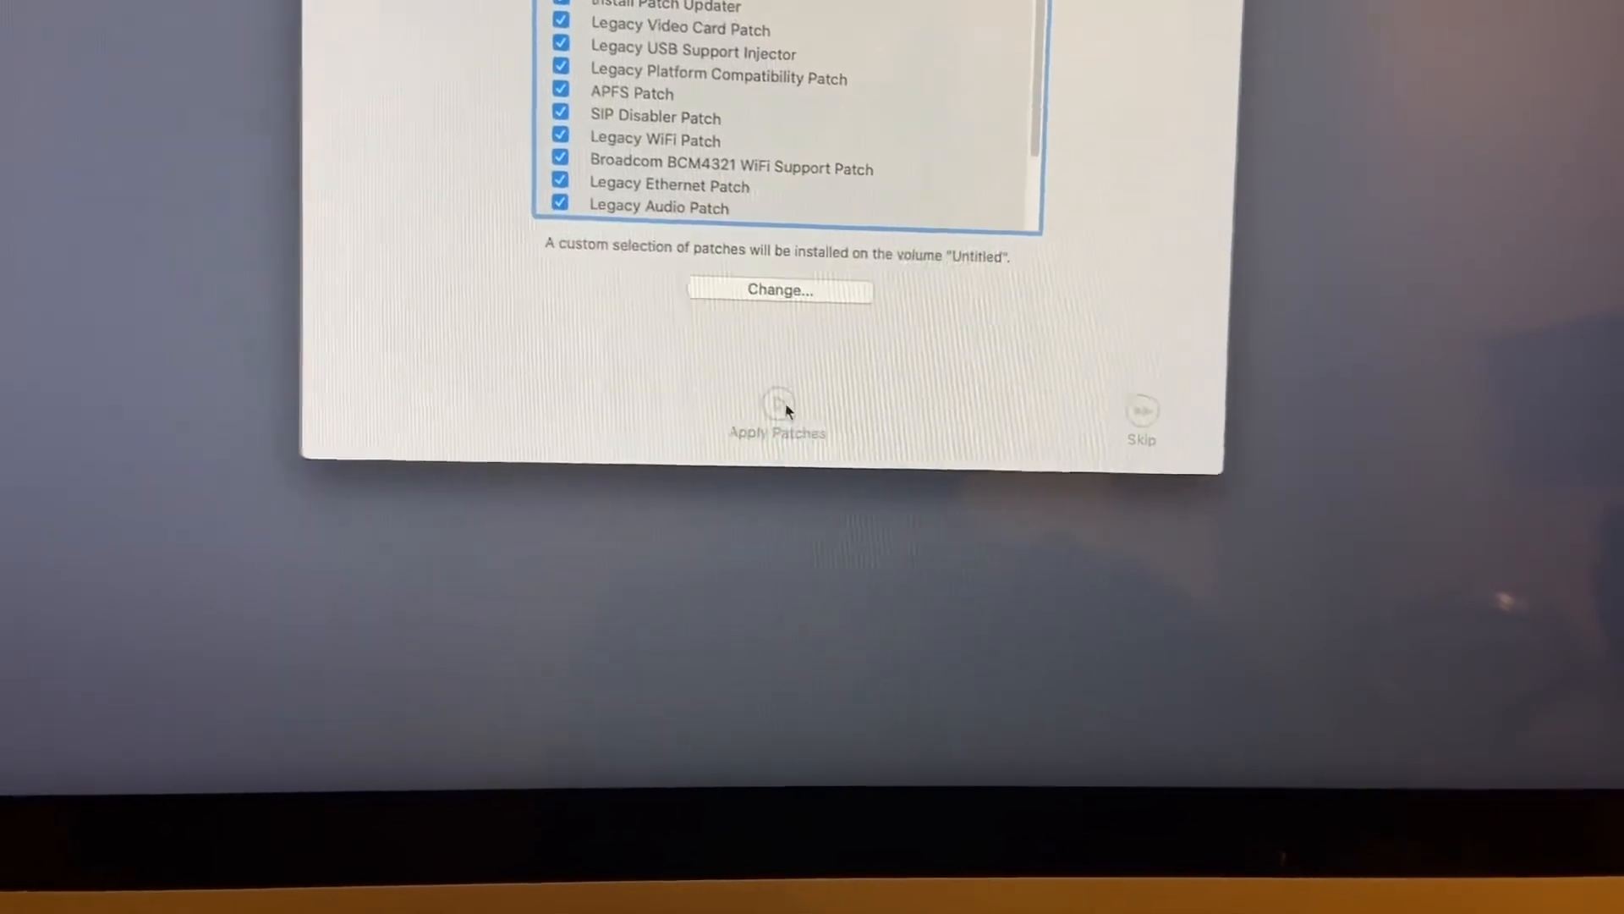
scroll(down, 3)
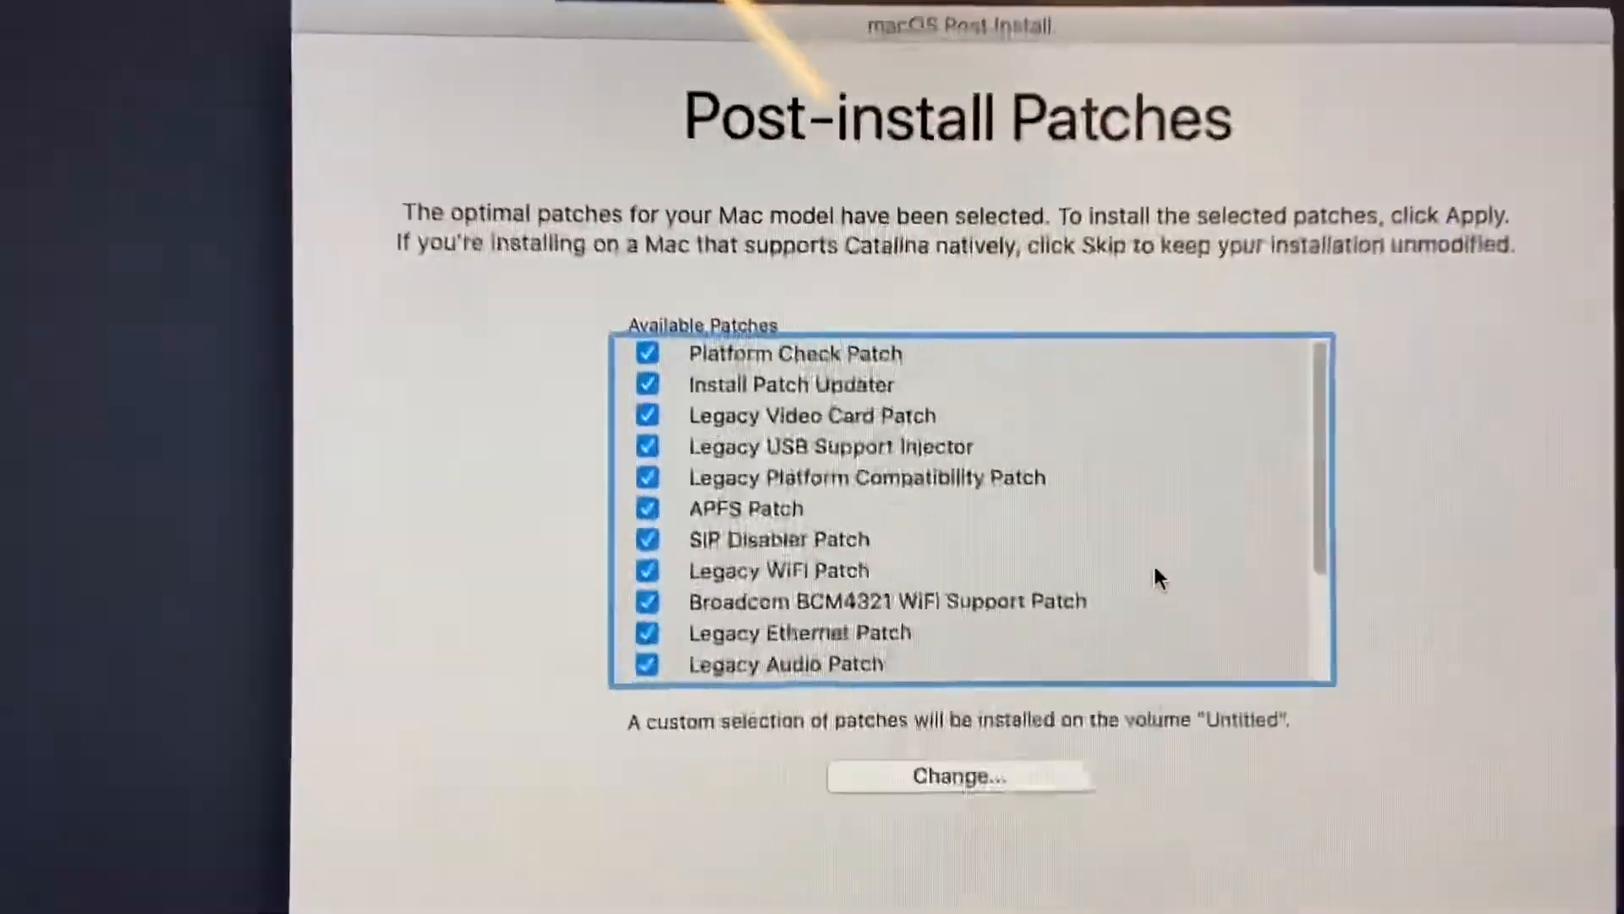
scroll(down, 3)
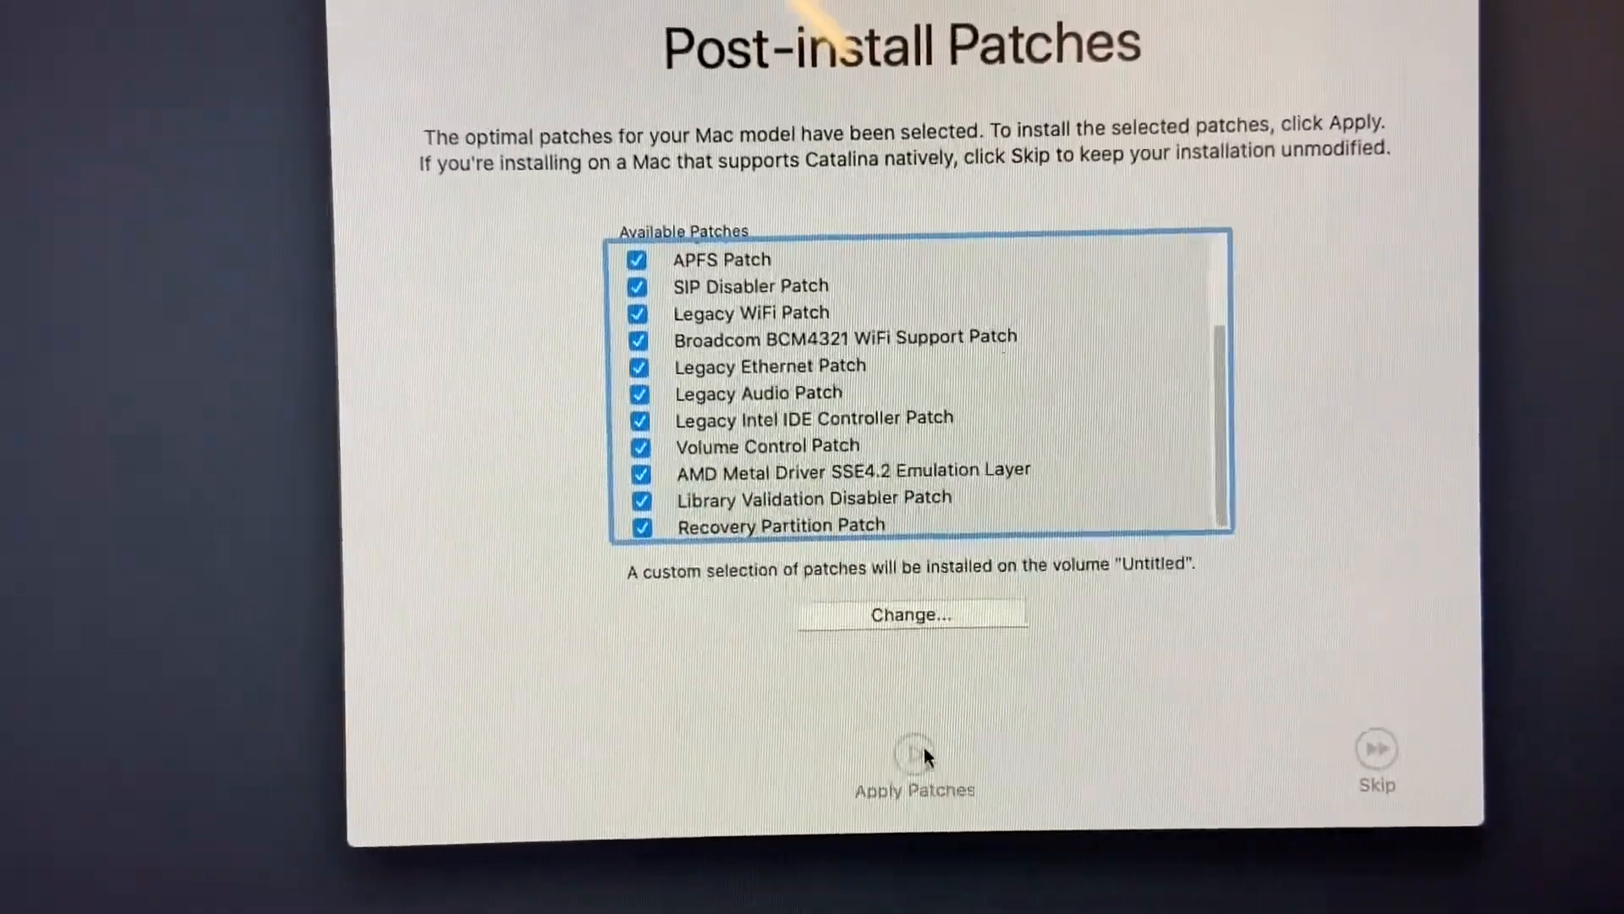
click(913, 761)
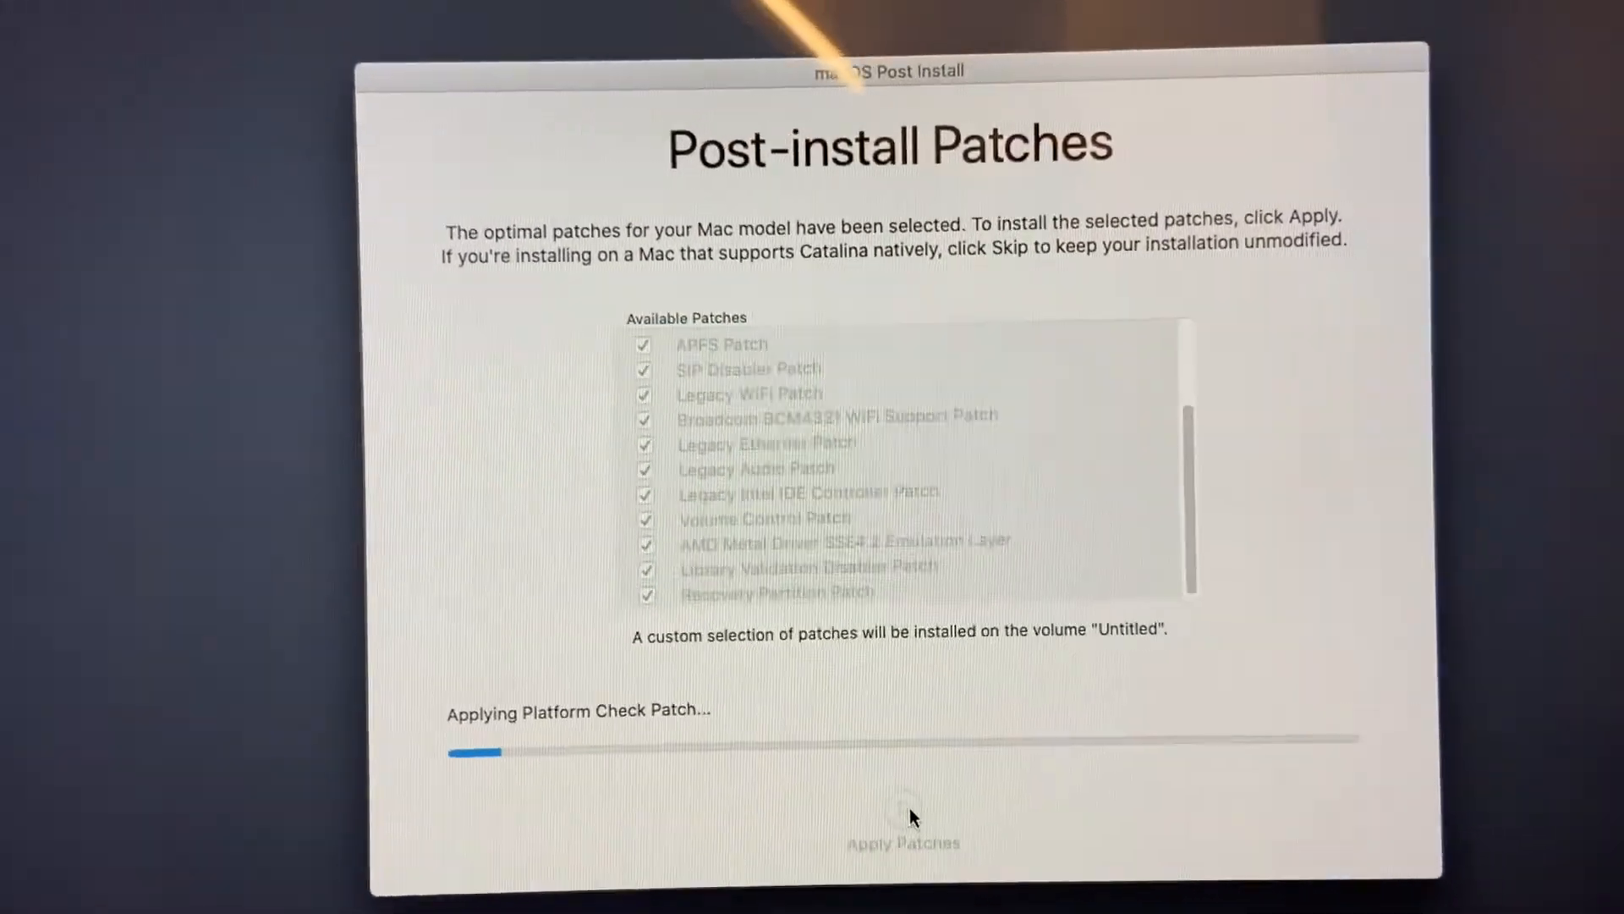